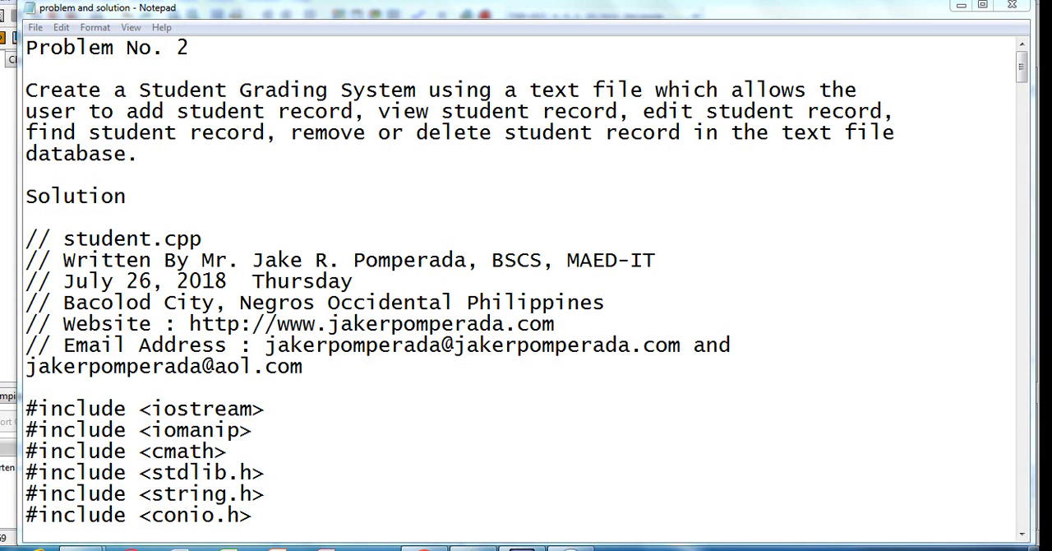
# - Bring the student.cpp source code to the front in Dev-C++
pyautogui.scroll(-3)
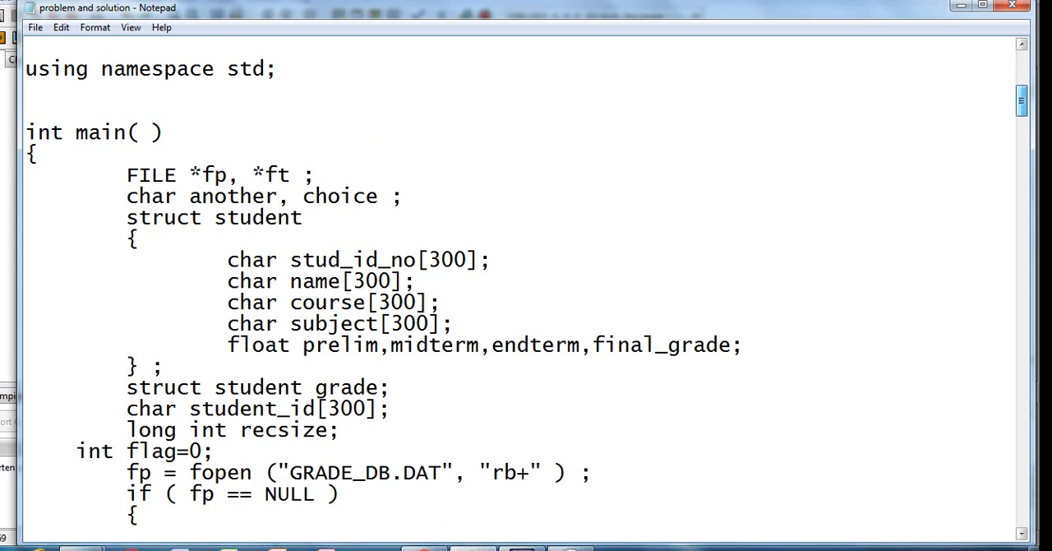
pyautogui.scroll(-3)
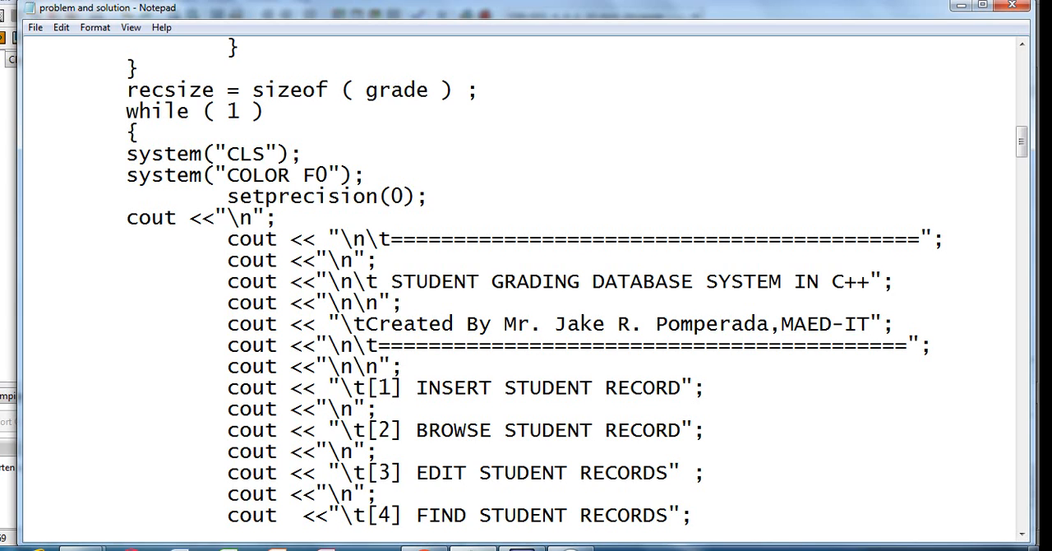
pyautogui.moveTo(1011, 7)
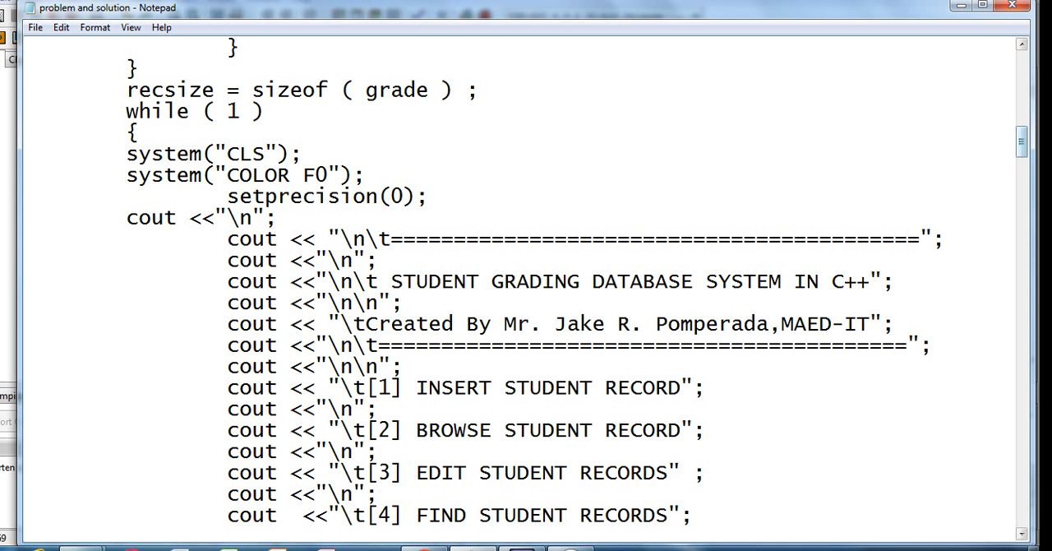
pyautogui.scroll(3)
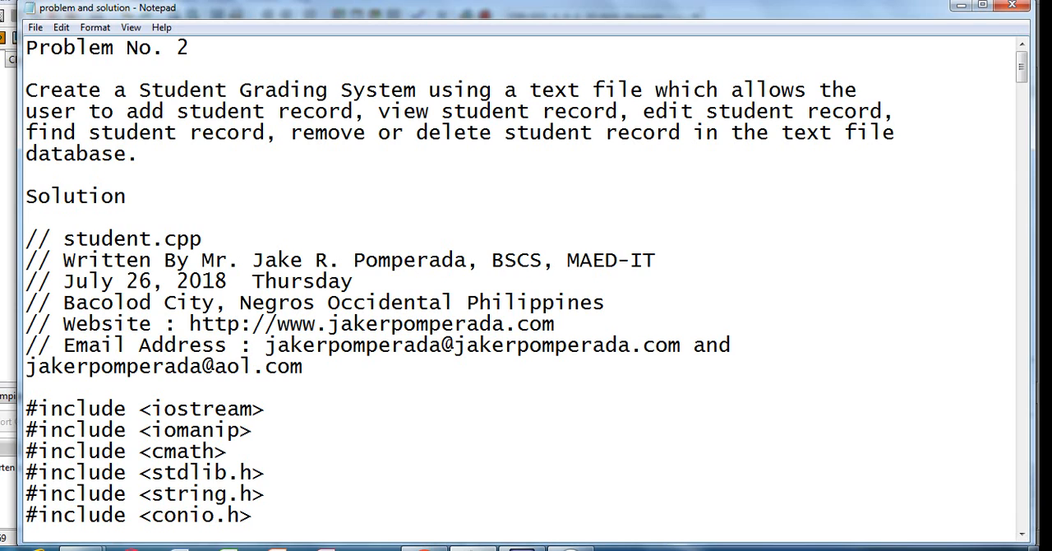
pyautogui.click(202, 239)
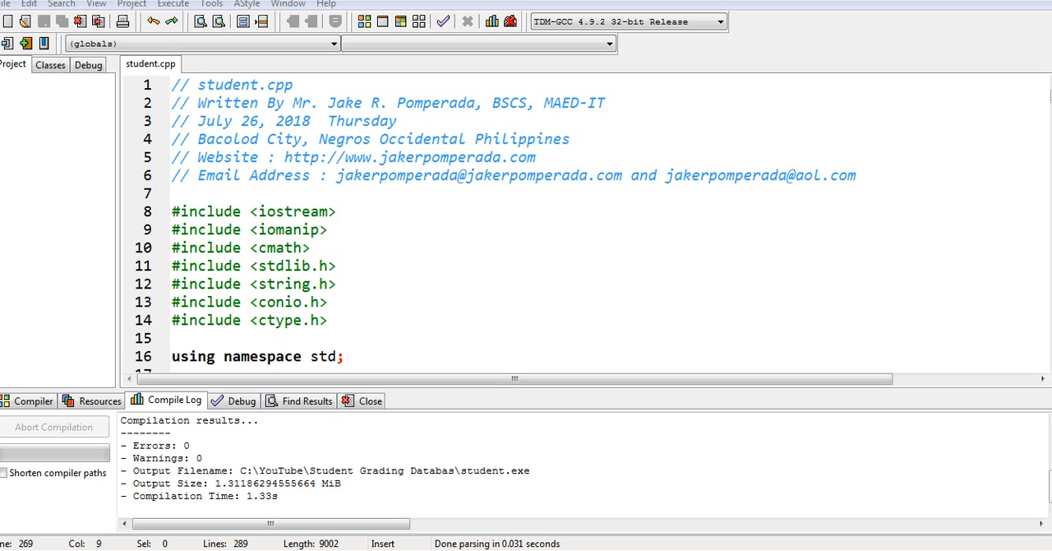
# - Check the Dev-C++ version (5.11) in Help > About, then dismiss it
pyautogui.click(326, 4)
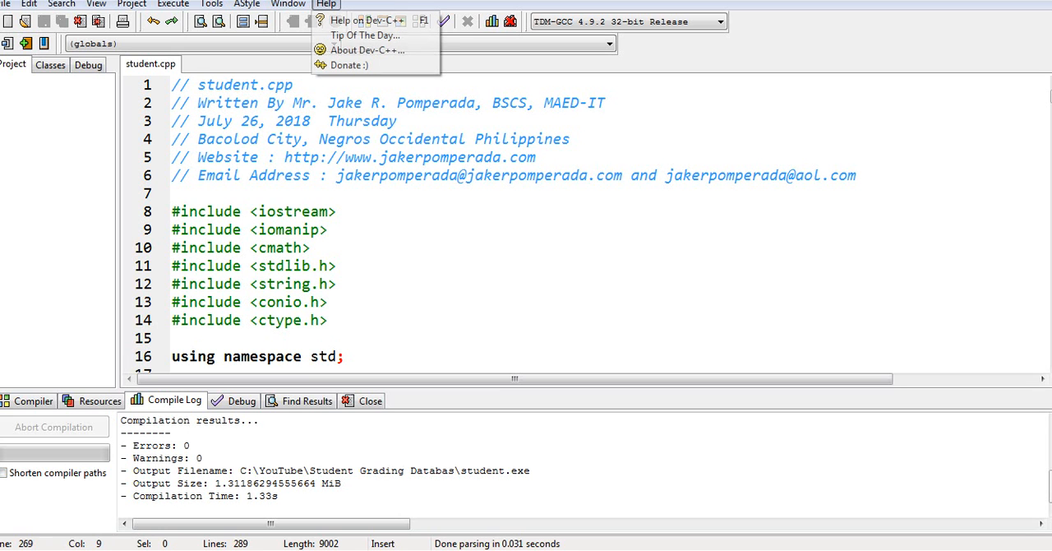
pyautogui.click(369, 50)
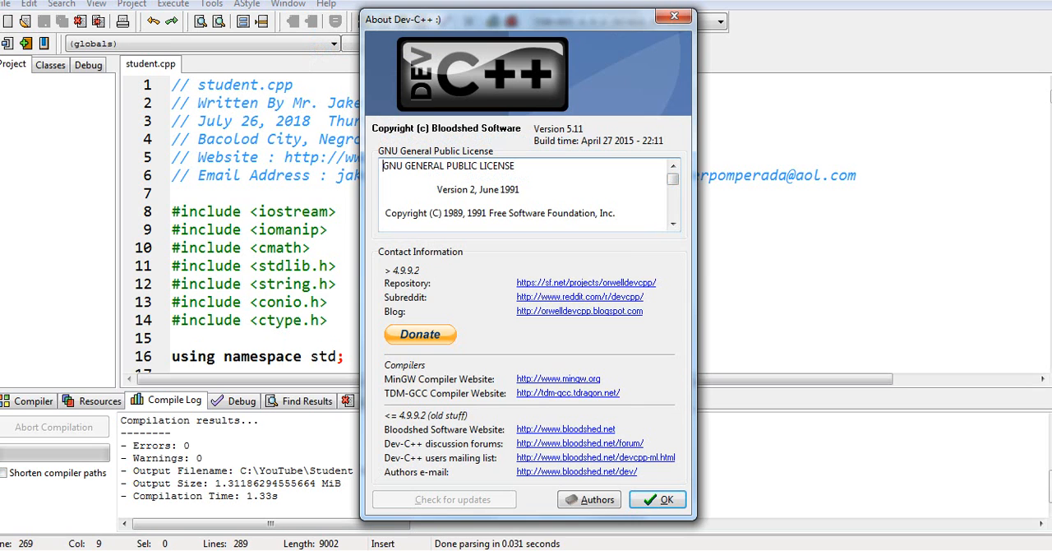
pyautogui.click(658, 499)
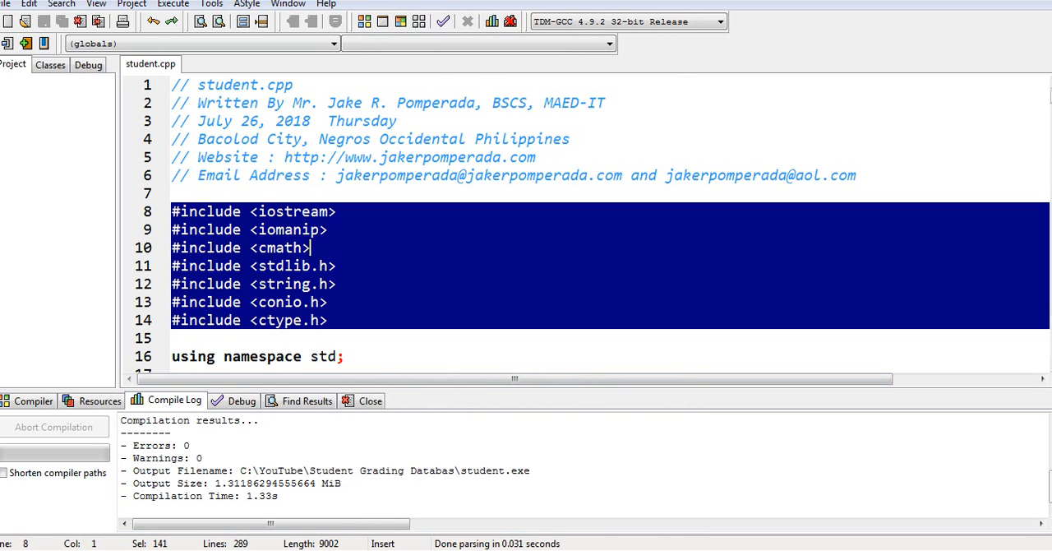
pyautogui.click(309, 247)
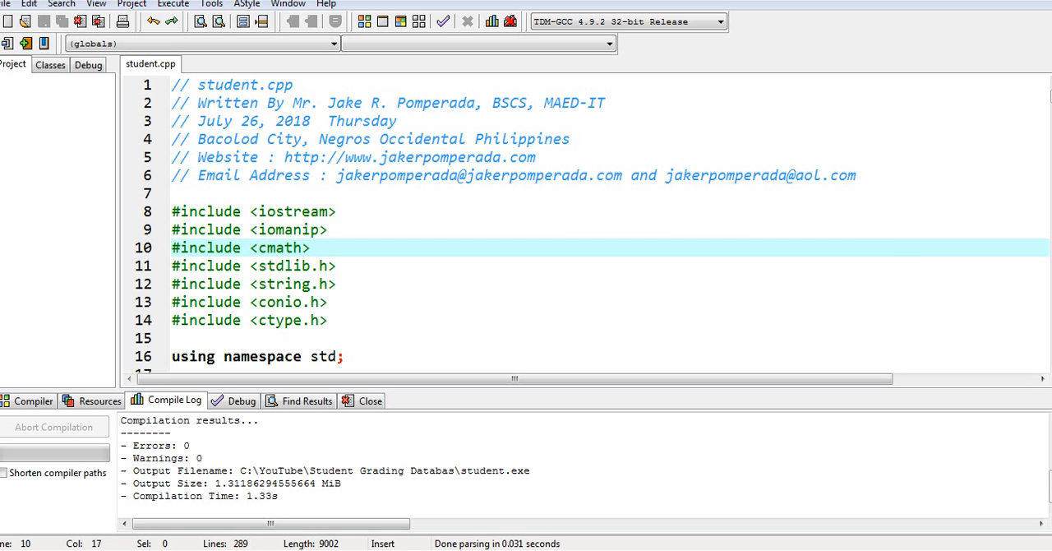
pyautogui.scroll(-3)
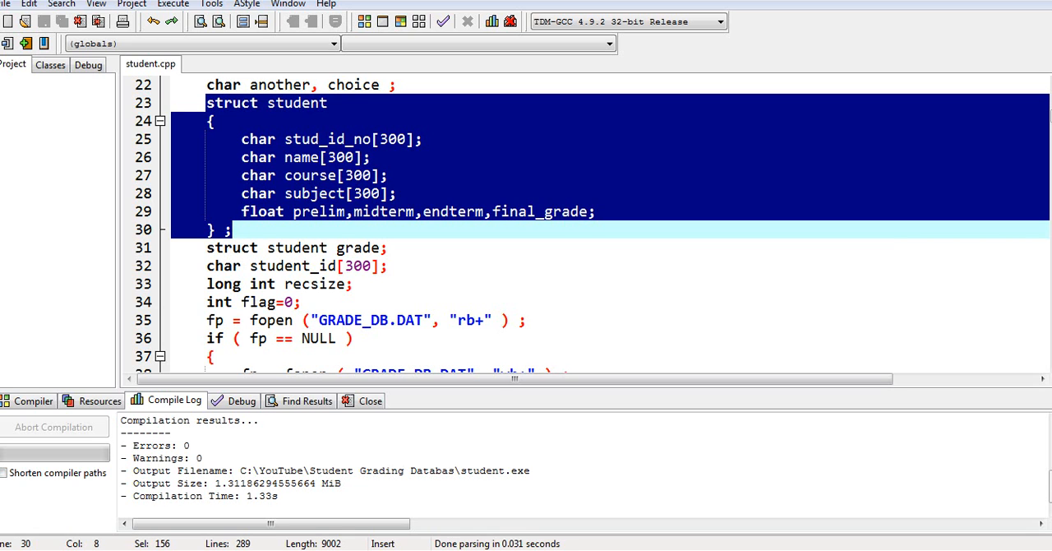
pyautogui.scroll(-3)
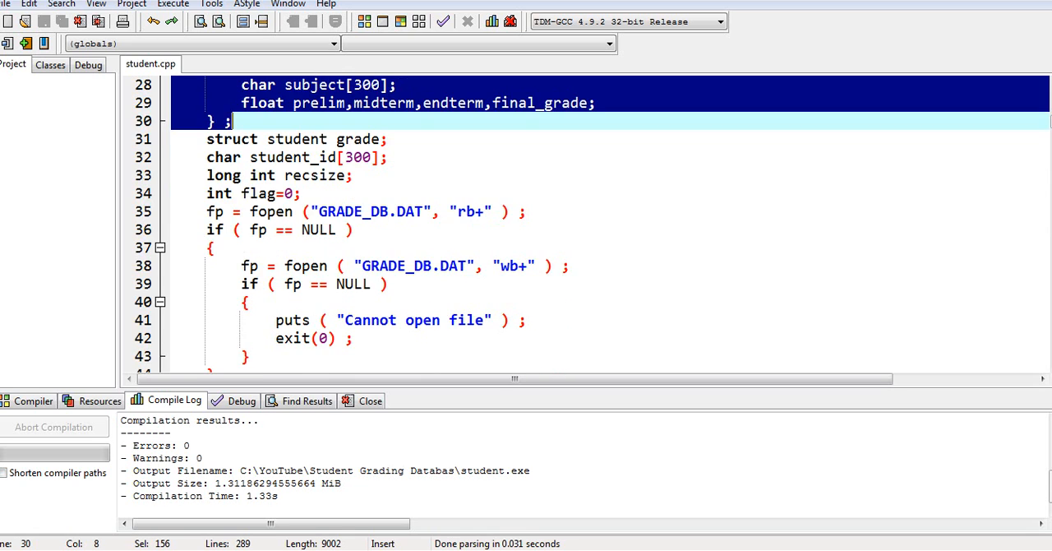
pyautogui.click(292, 320)
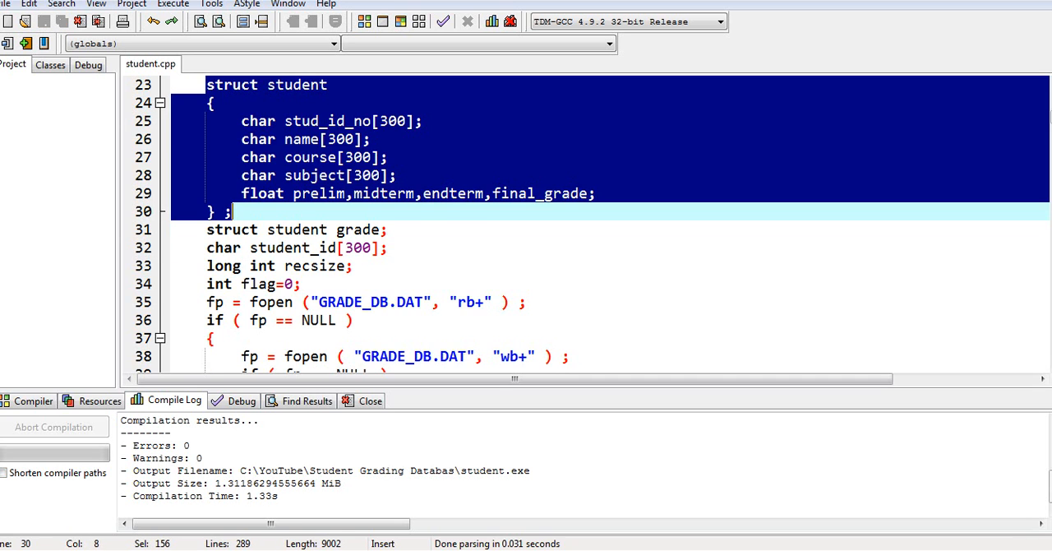
pyautogui.scroll(-3)
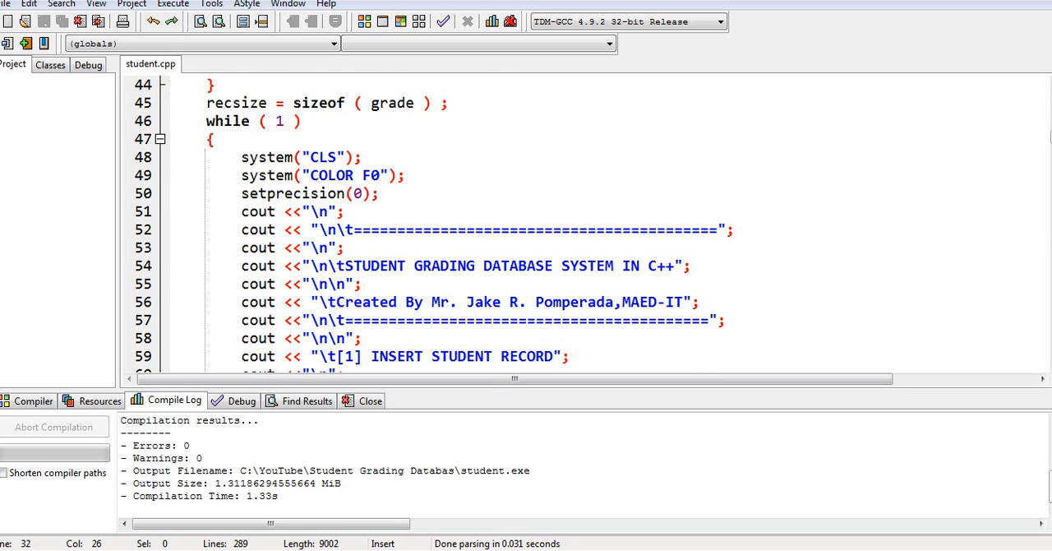
pyautogui.scroll(-3)
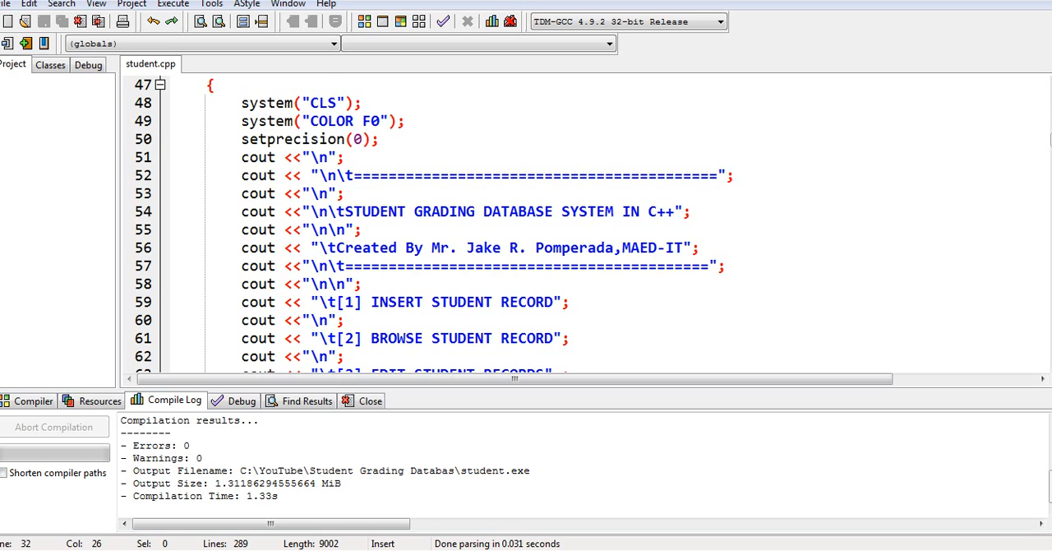
pyautogui.scroll(-3)
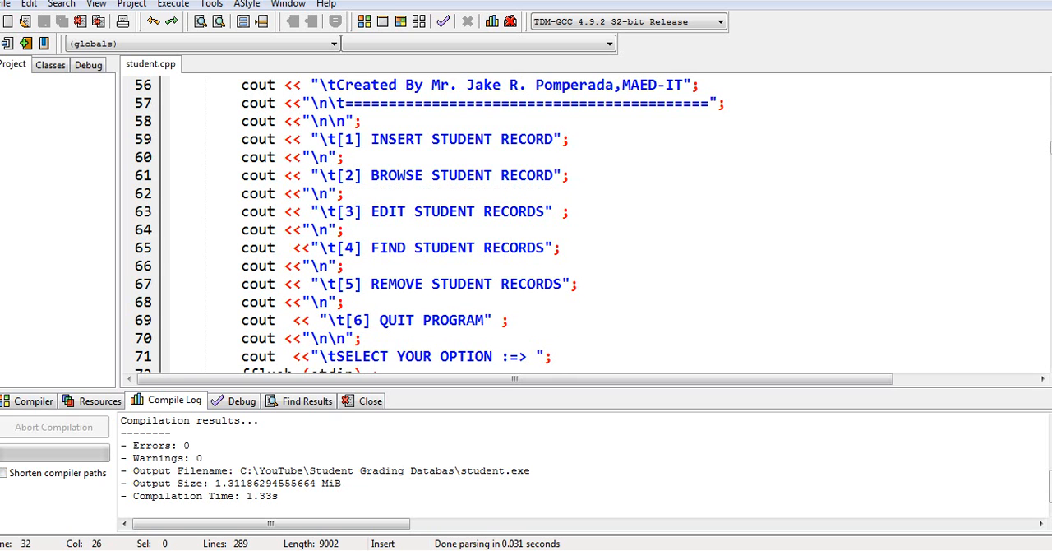
pyautogui.scroll(-3)
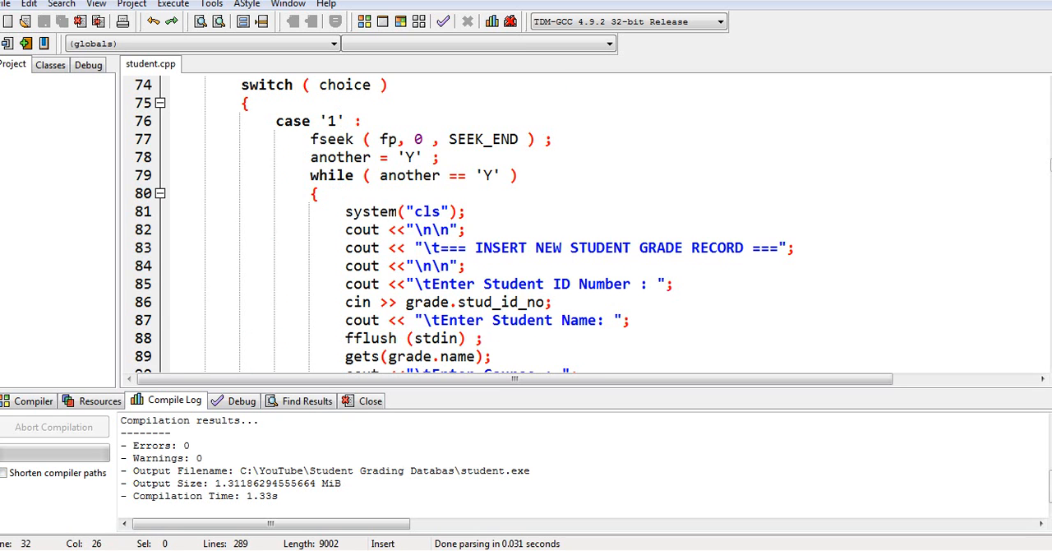
pyautogui.scroll(-3)
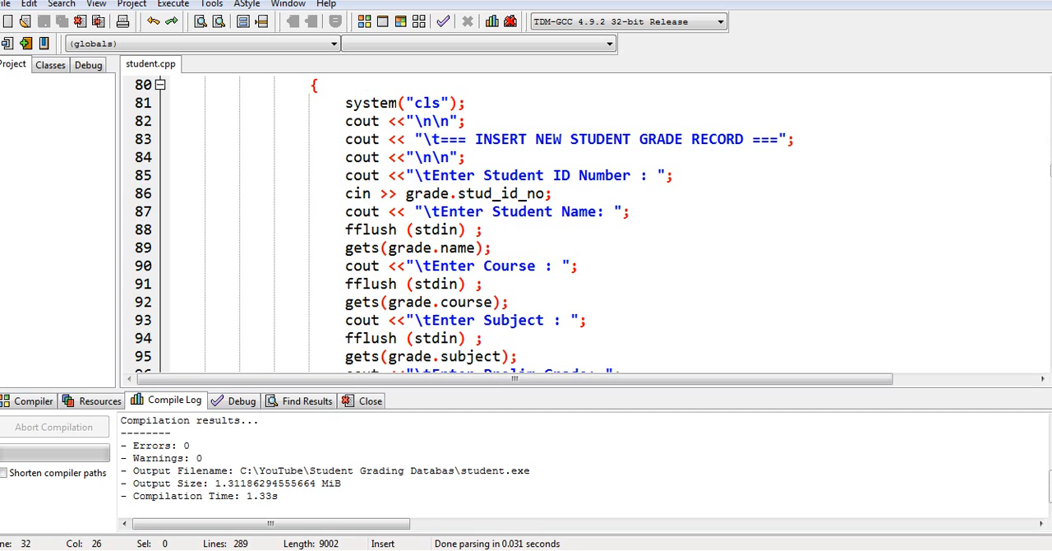
pyautogui.scroll(-3)
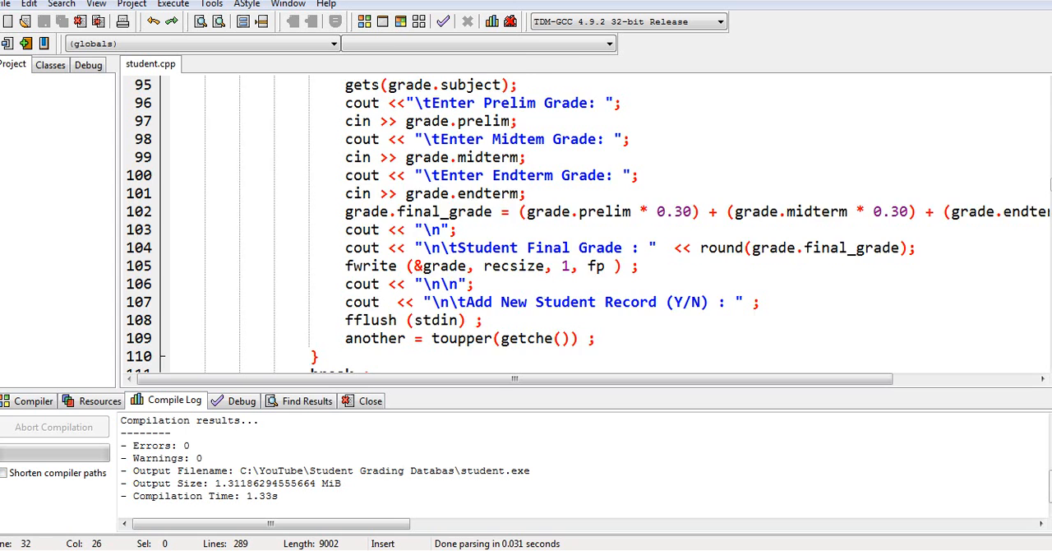
pyautogui.scroll(-3)
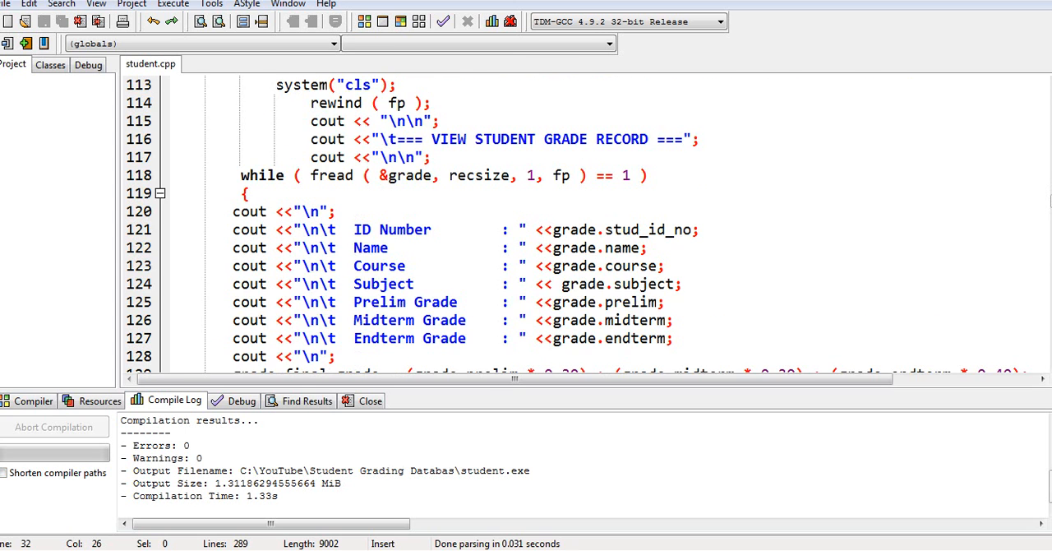
pyautogui.scroll(-3)
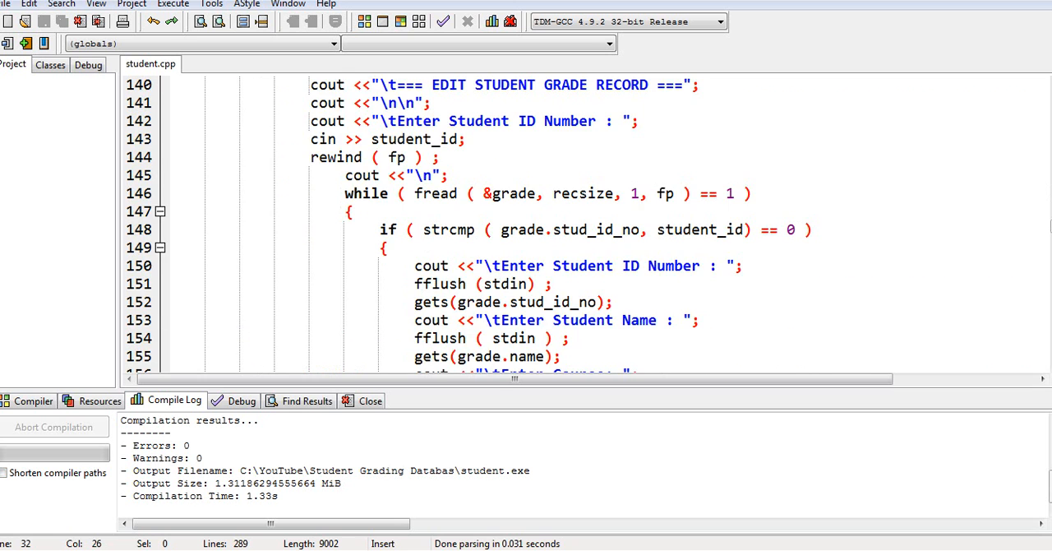
pyautogui.scroll(-3)
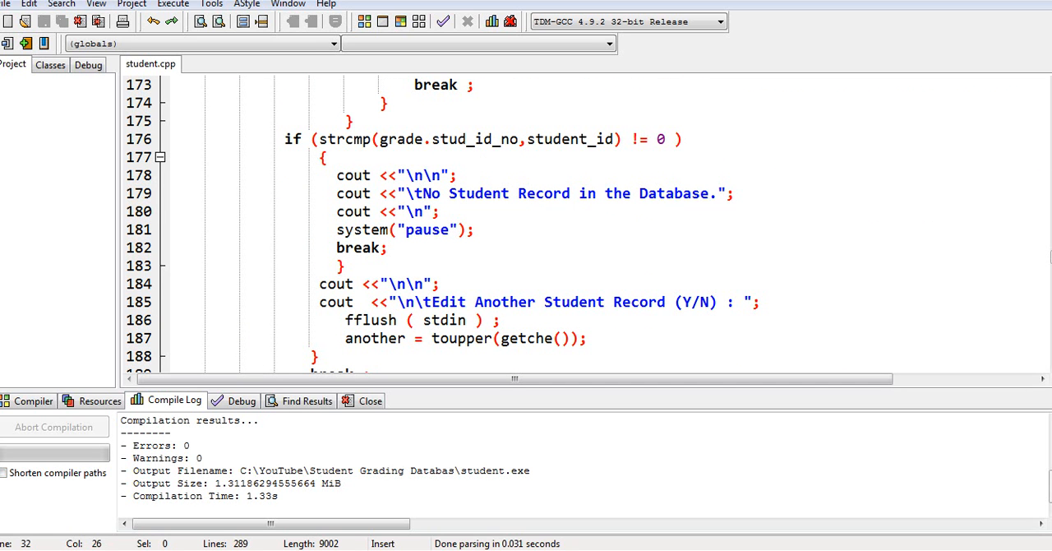
pyautogui.scroll(-3)
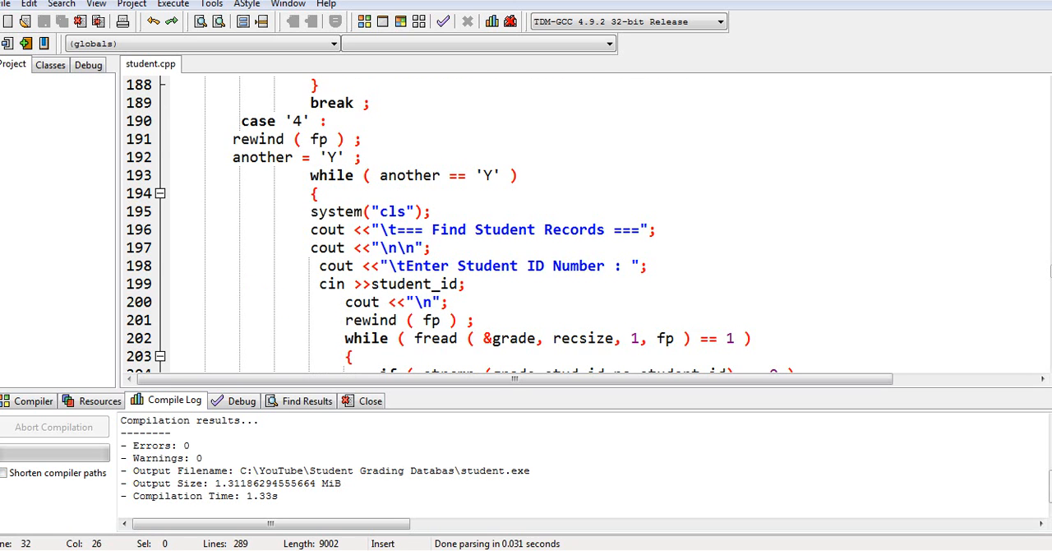
pyautogui.scroll(-3)
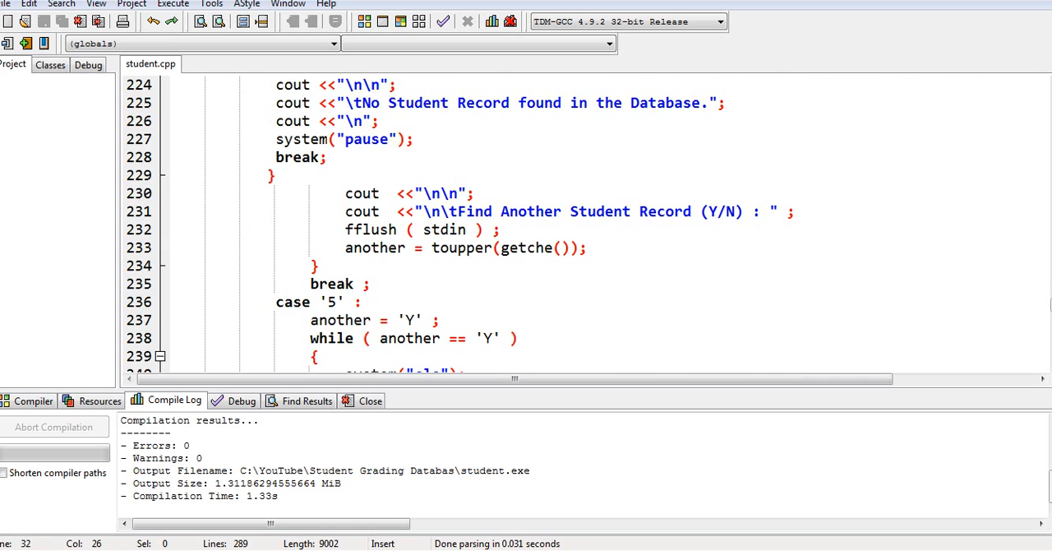
pyautogui.scroll(-3)
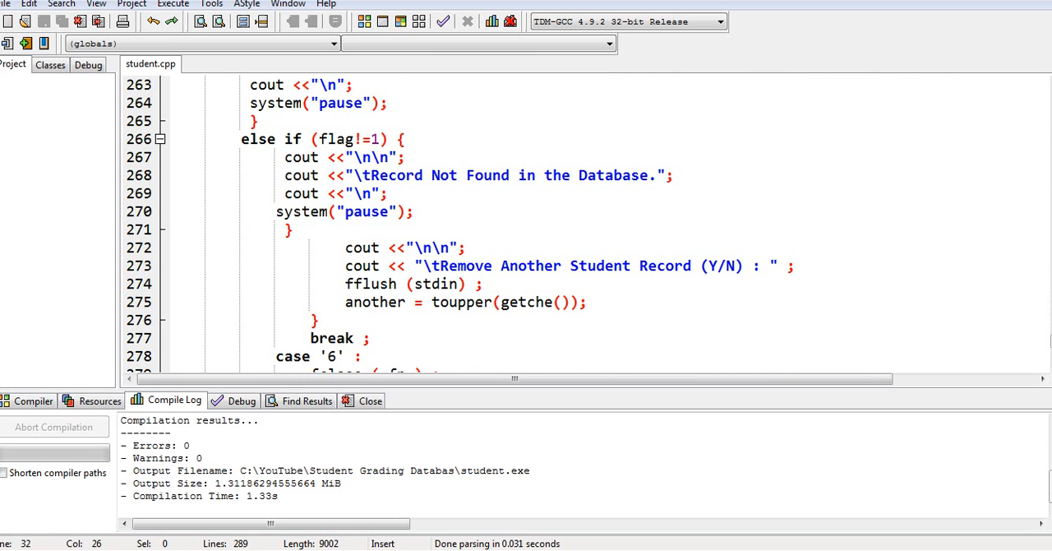
pyautogui.scroll(-3)
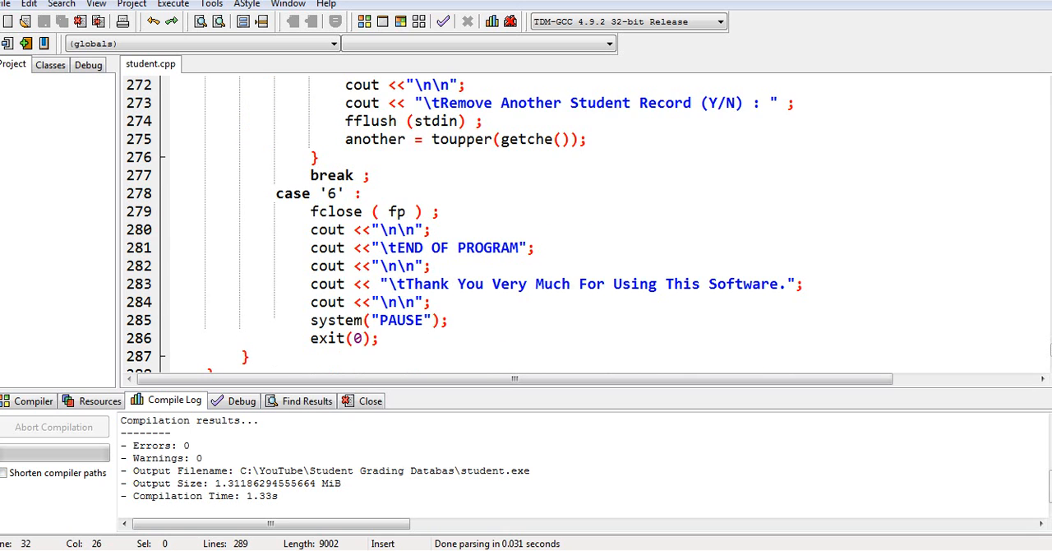
pyautogui.scroll(-3)
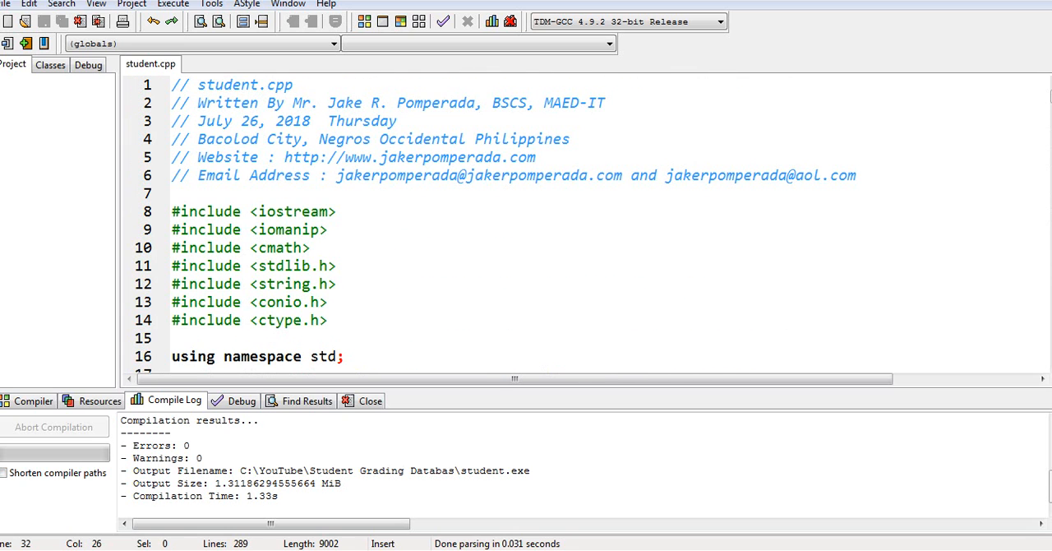
# - Compile and run student.cpp to launch the grading program's six-option menu
pyautogui.click(173, 4)
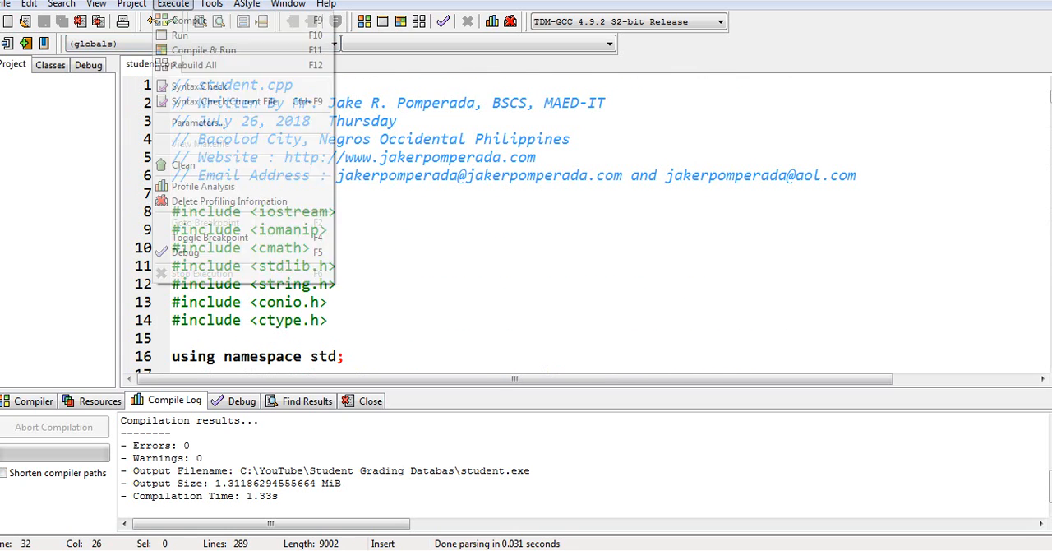
pyautogui.click(204, 50)
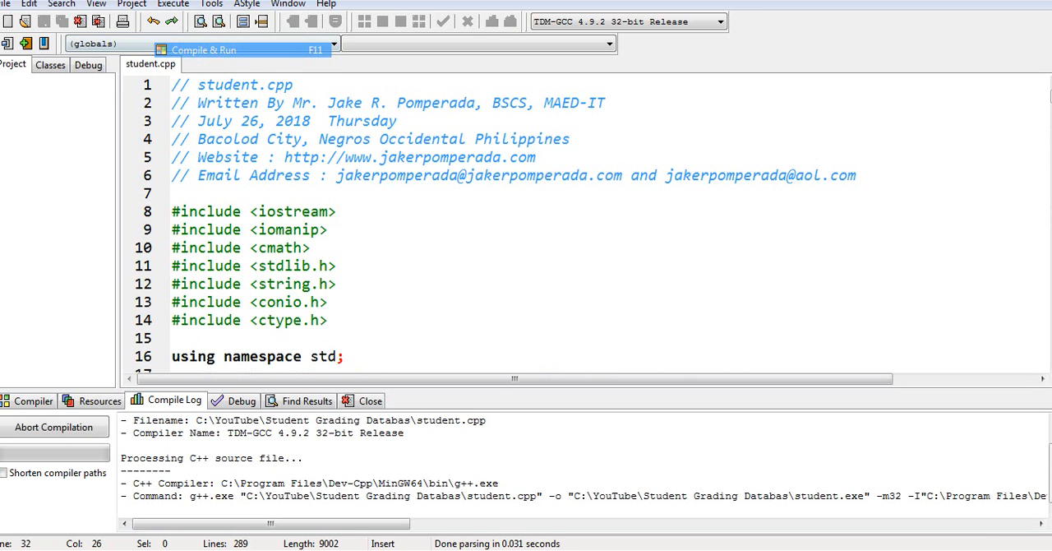
pyautogui.click(203, 49)
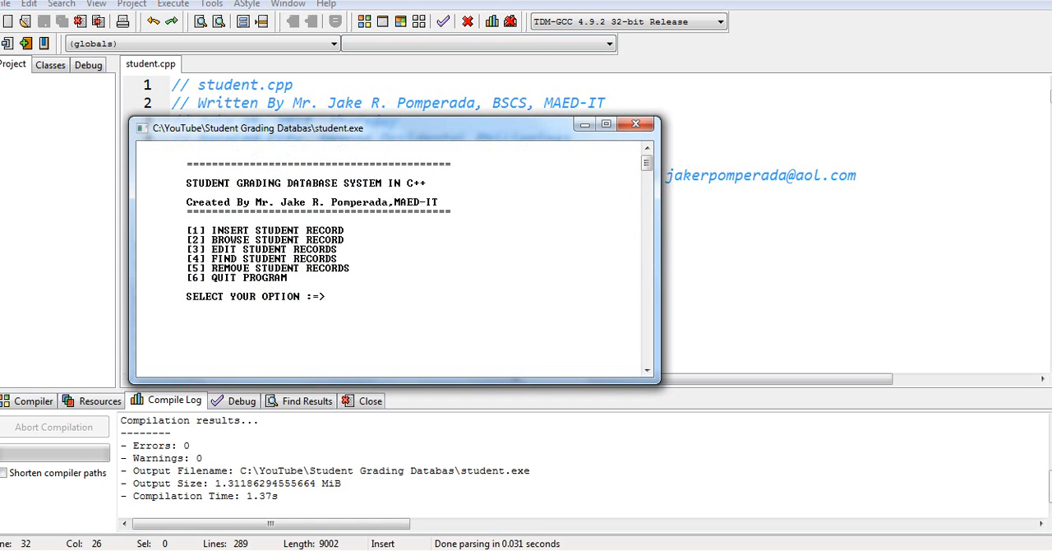
pyautogui.press('Win+p')
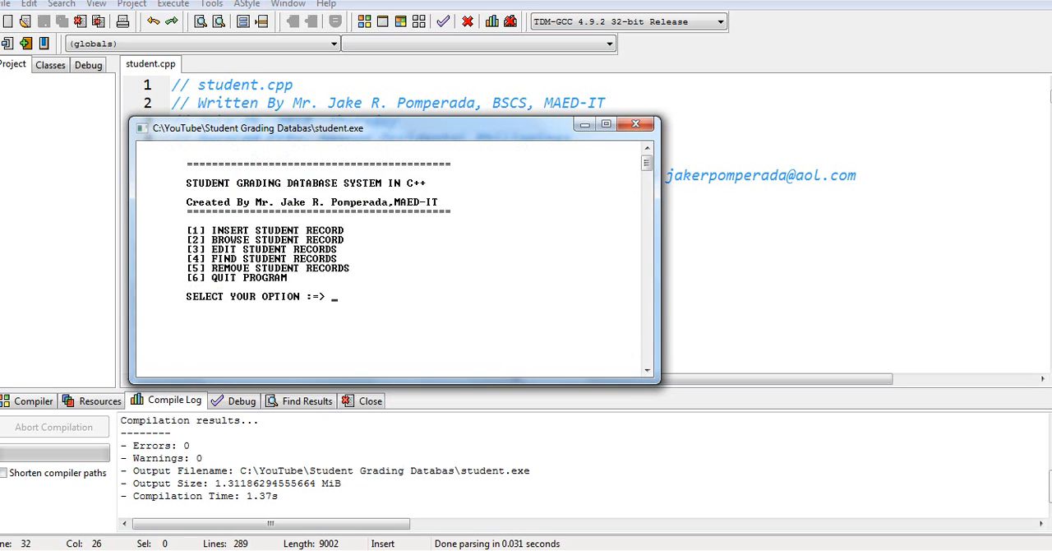
# - Add student 123, Jake Pomperada, BS Computer, C++ Programming, grades 78 and 83
pyautogui.write('1')
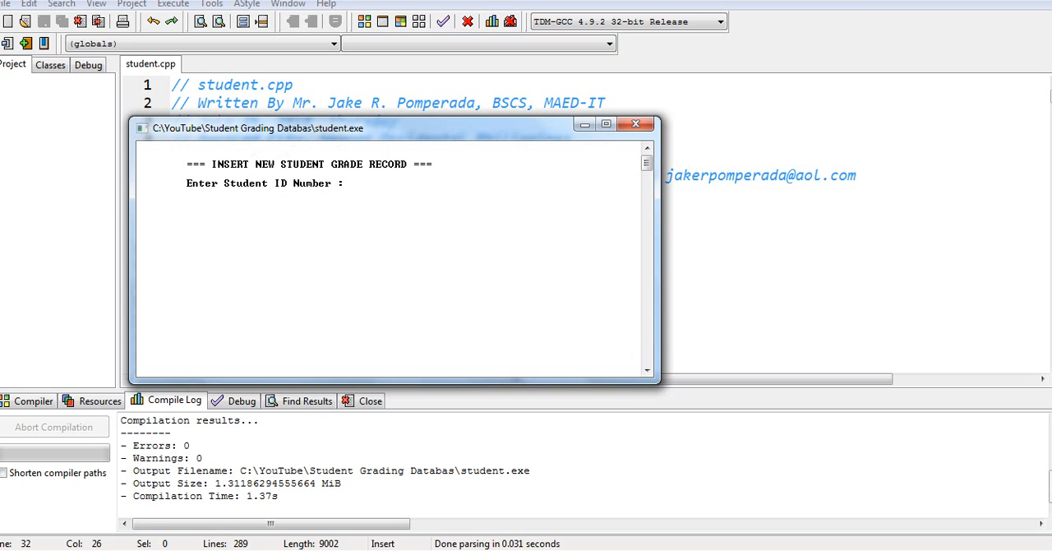
pyautogui.write('123')
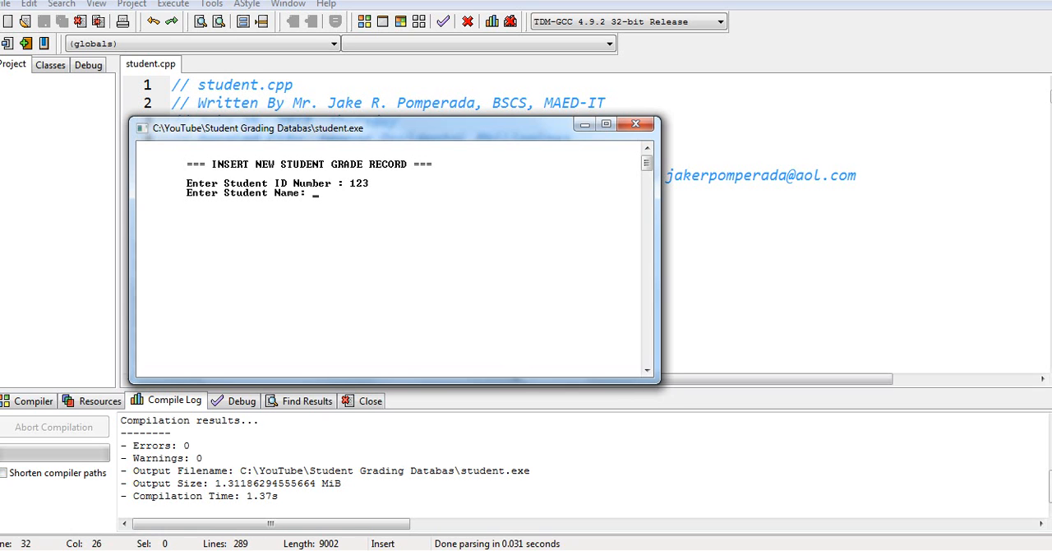
pyautogui.write('j')
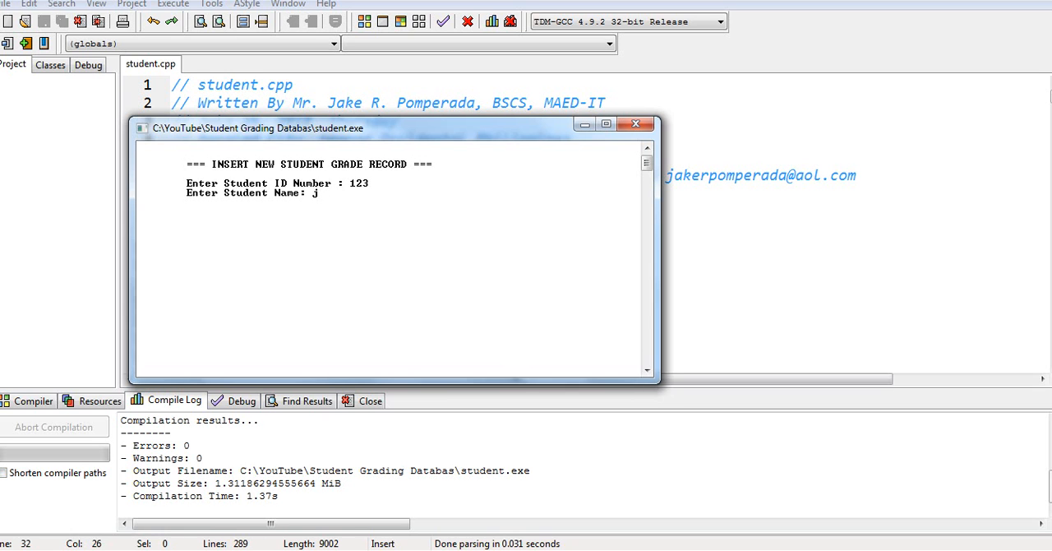
pyautogui.write('ake Pomperada')
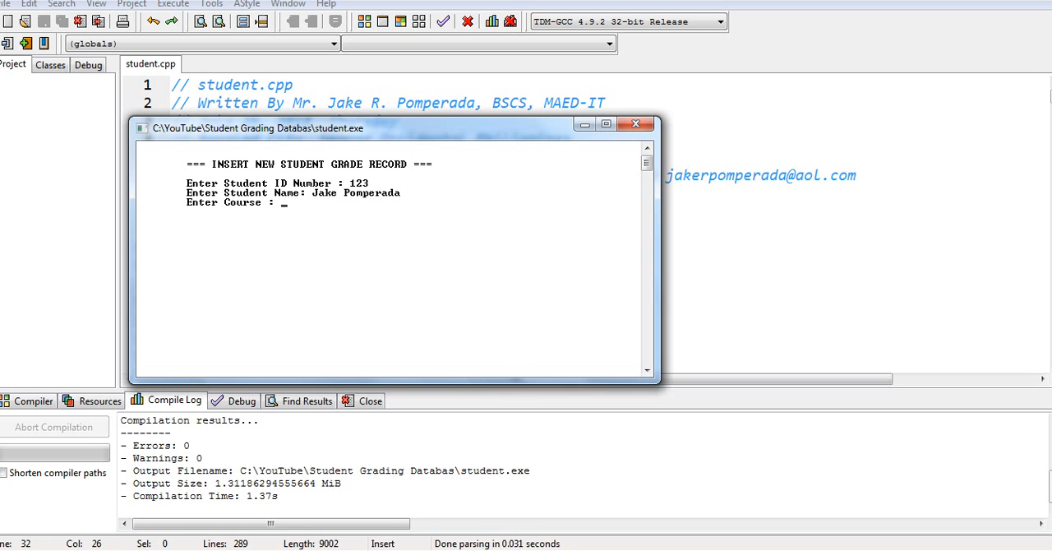
pyautogui.write('BS Computer Science')
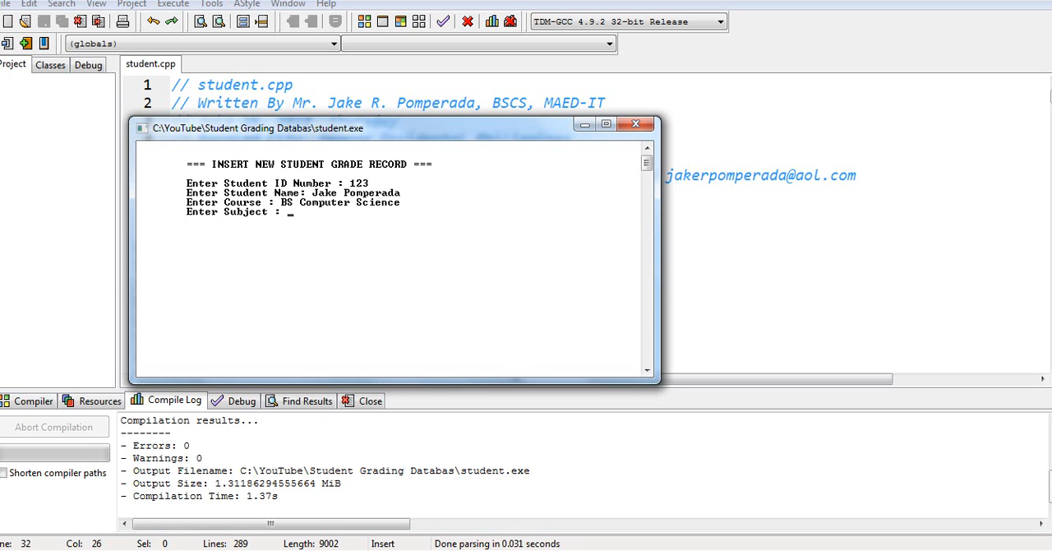
pyautogui.write('C++')
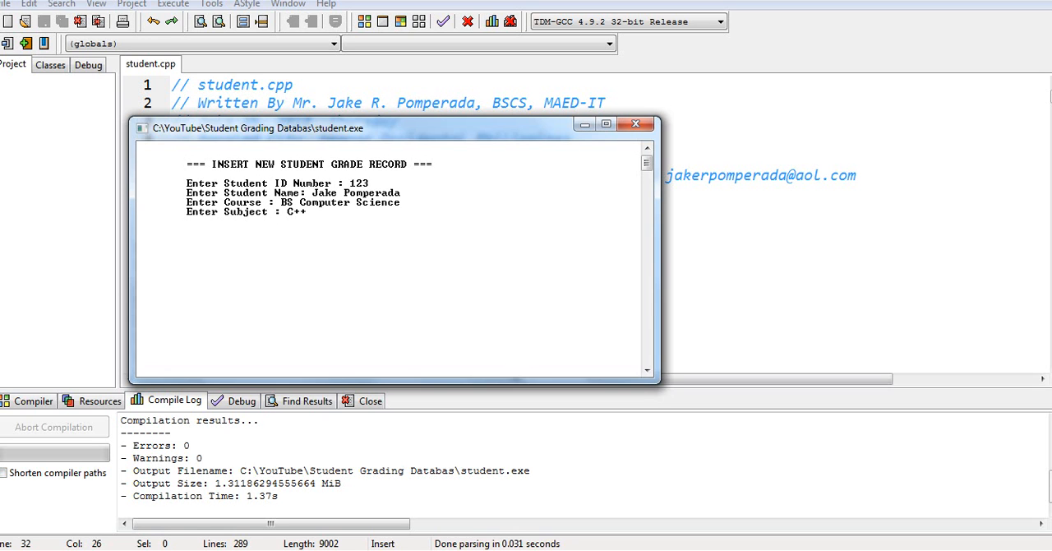
pyautogui.write('Programming')
pyautogui.write('90')
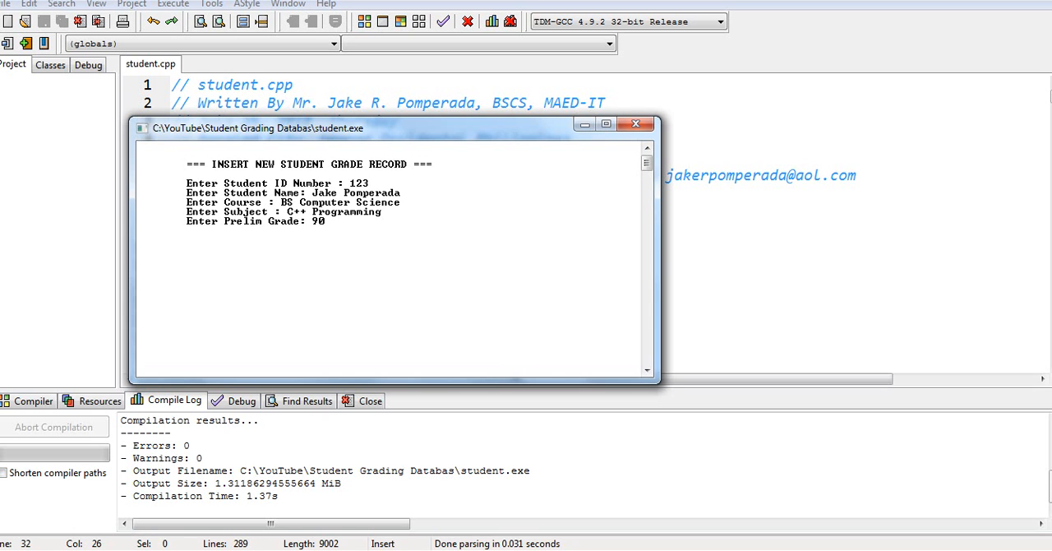
pyautogui.write('78')
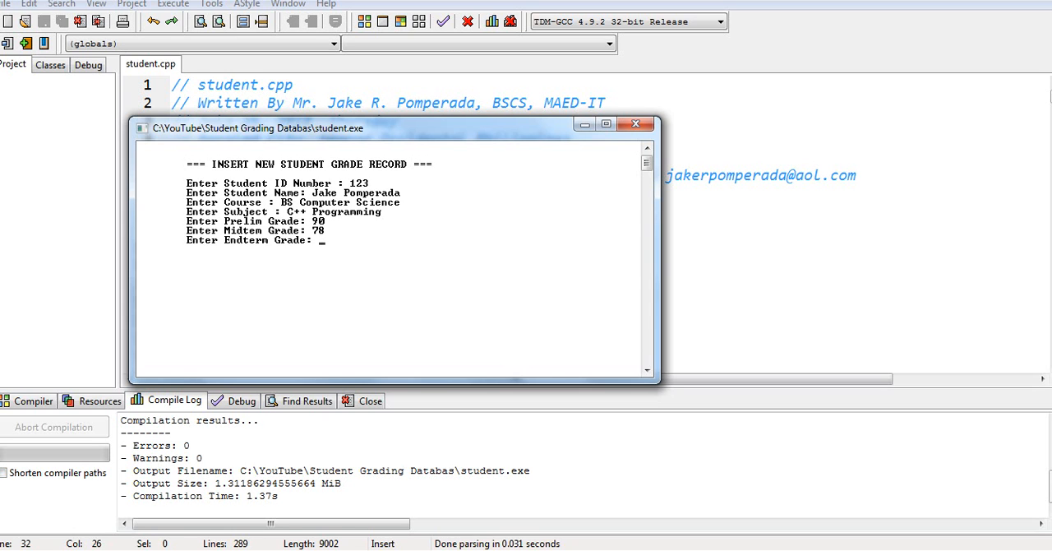
pyautogui.write('83')
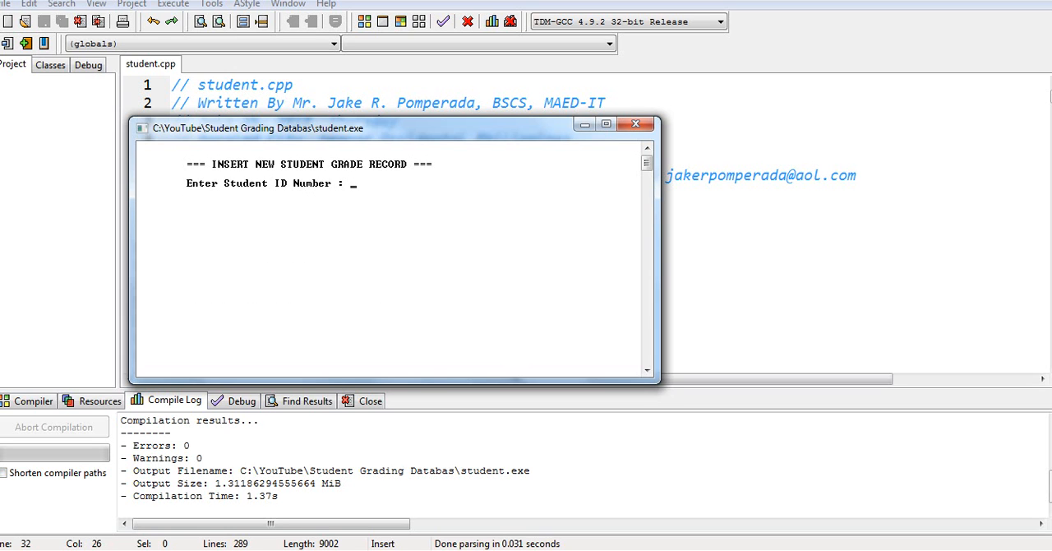
# - Add student 456 in Information Technology, Web Development, with grades 90, 92 and 75
pyautogui.write('456')
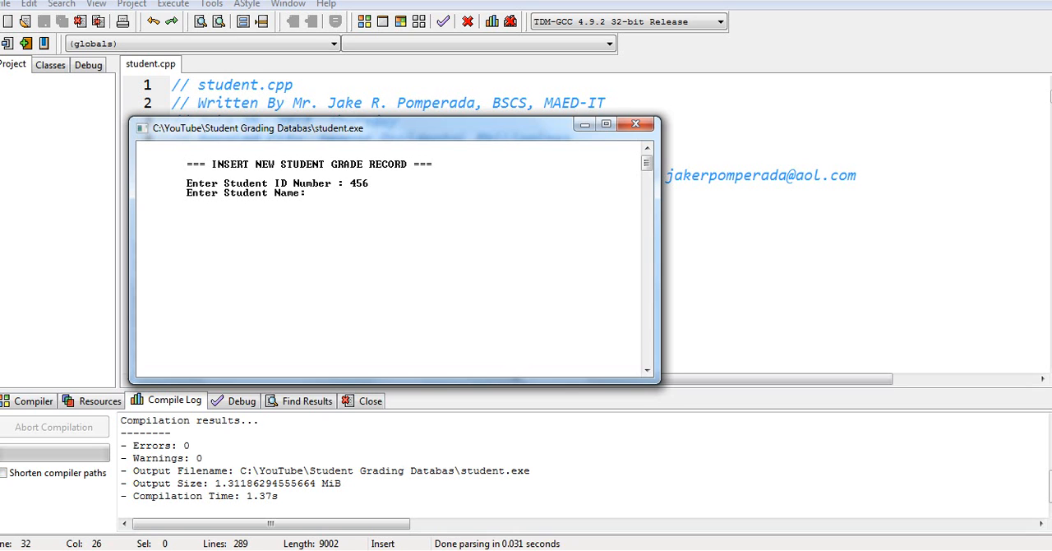
pyautogui.write('Julianna Rae p')
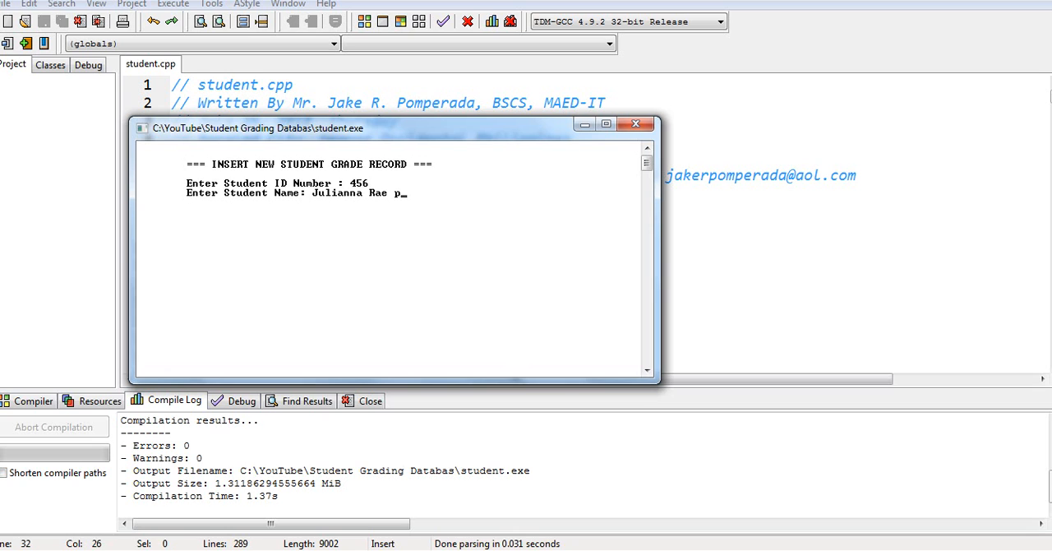
pyautogui.write('omperada')
pyautogui.write('BS')
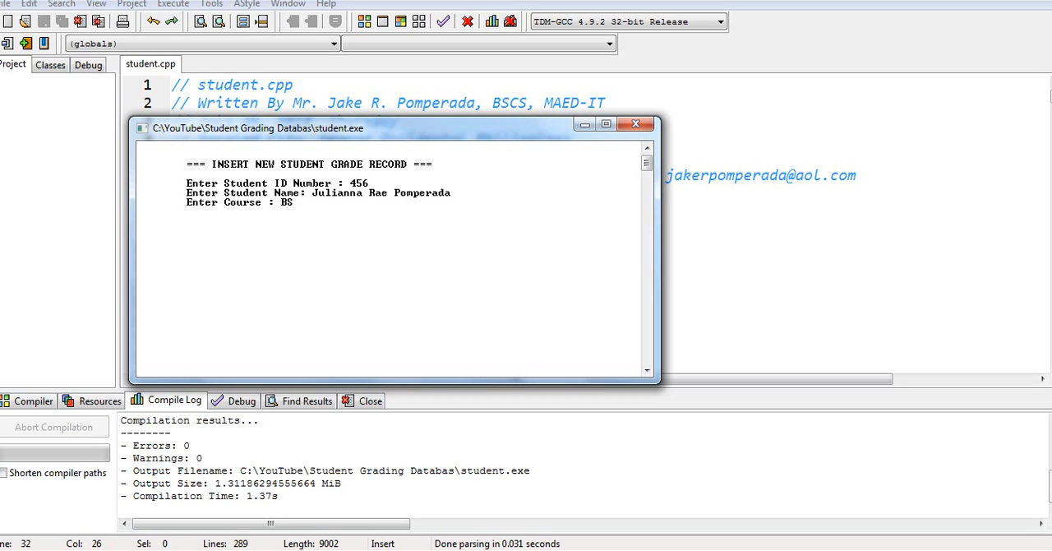
pyautogui.write('Informaton')
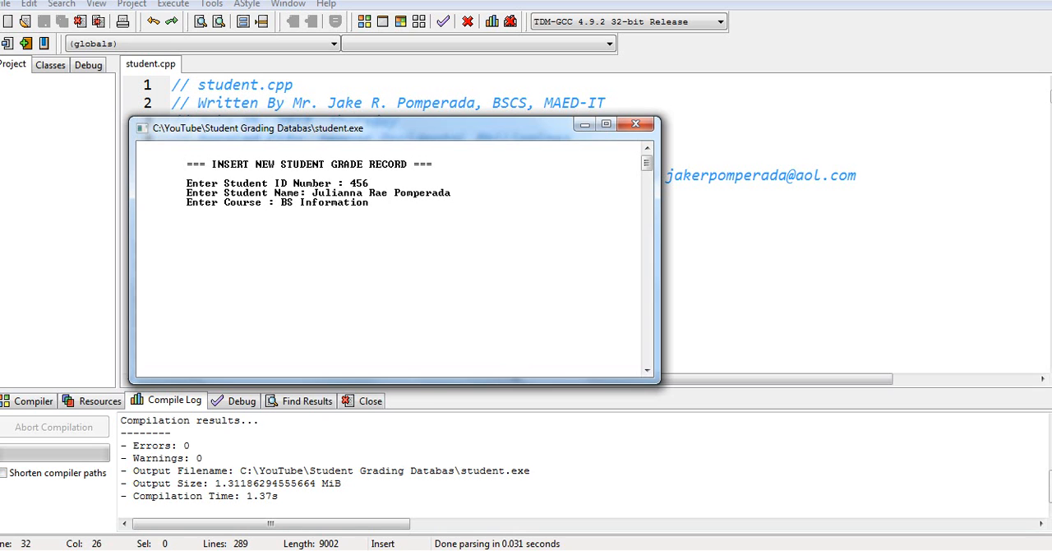
pyautogui.write('Technology')
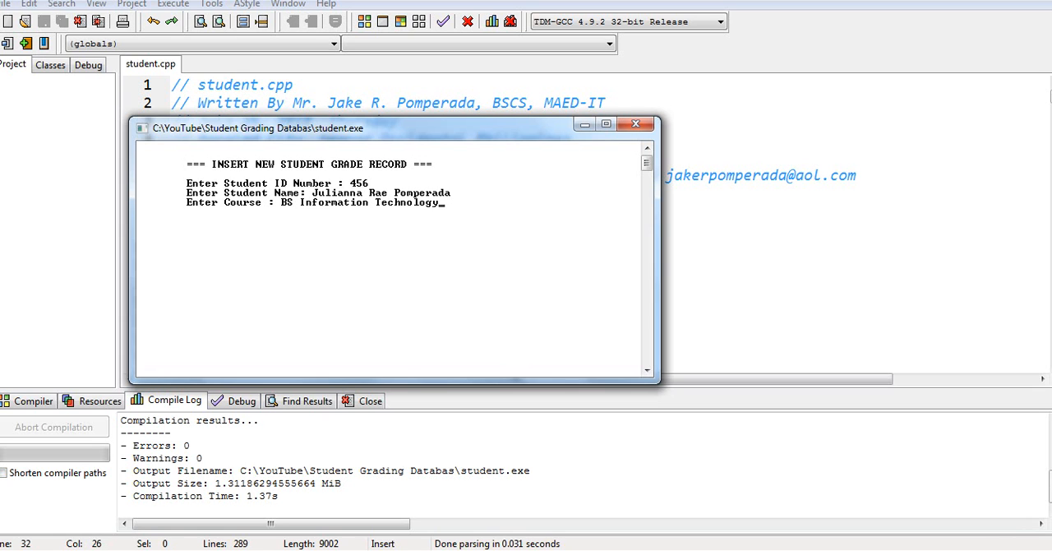
pyautogui.write('W')
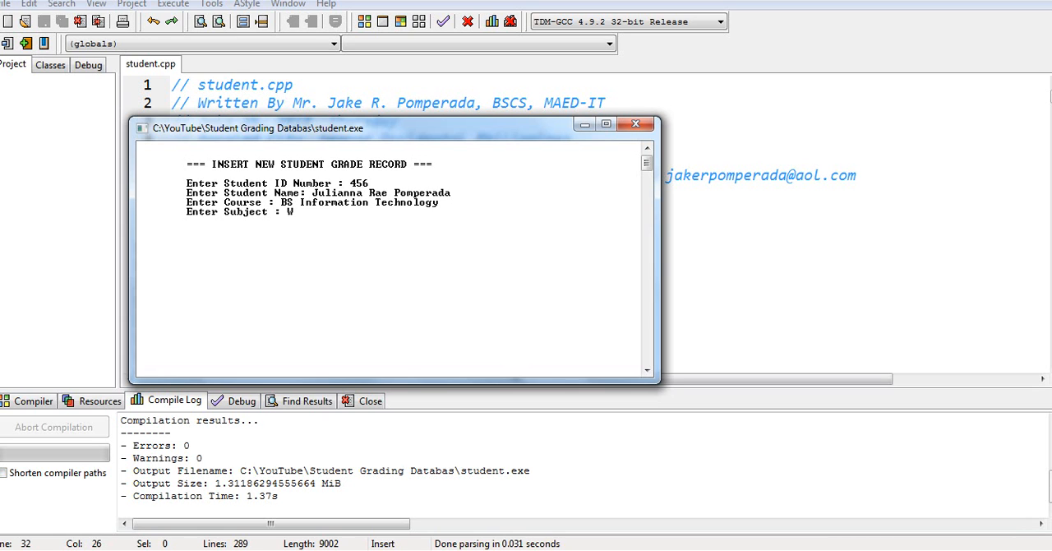
pyautogui.write('eb Development')
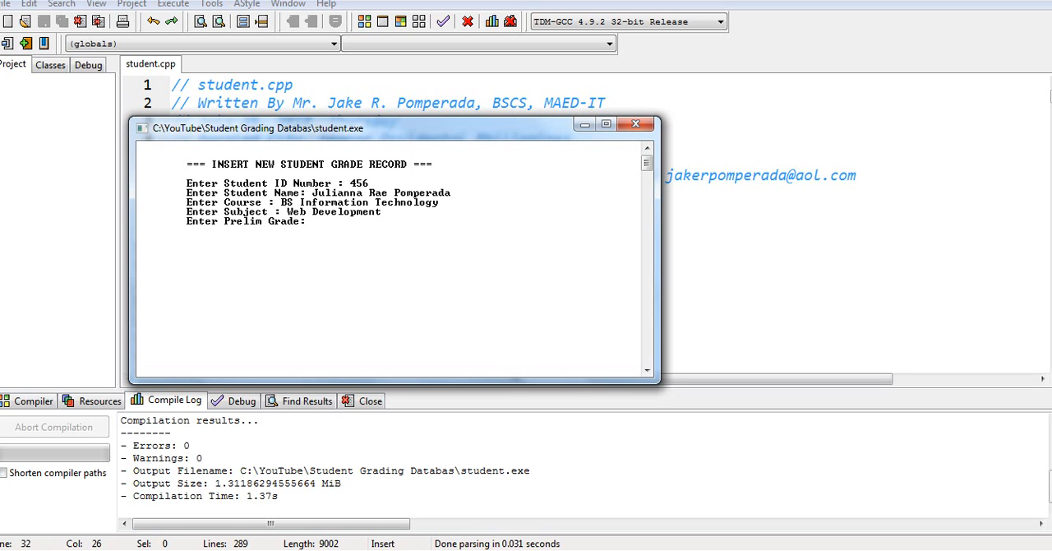
pyautogui.write('90')
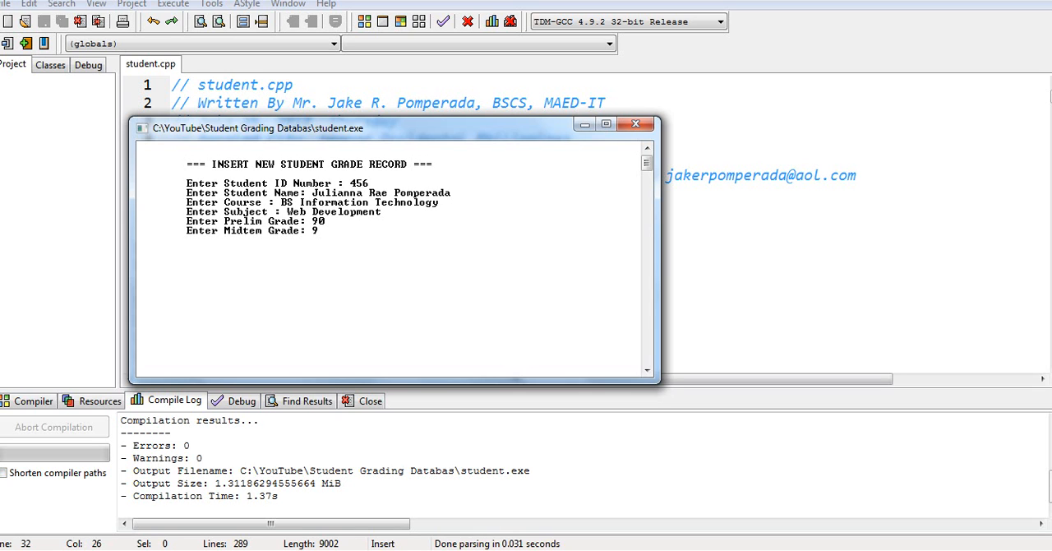
pyautogui.write('2')
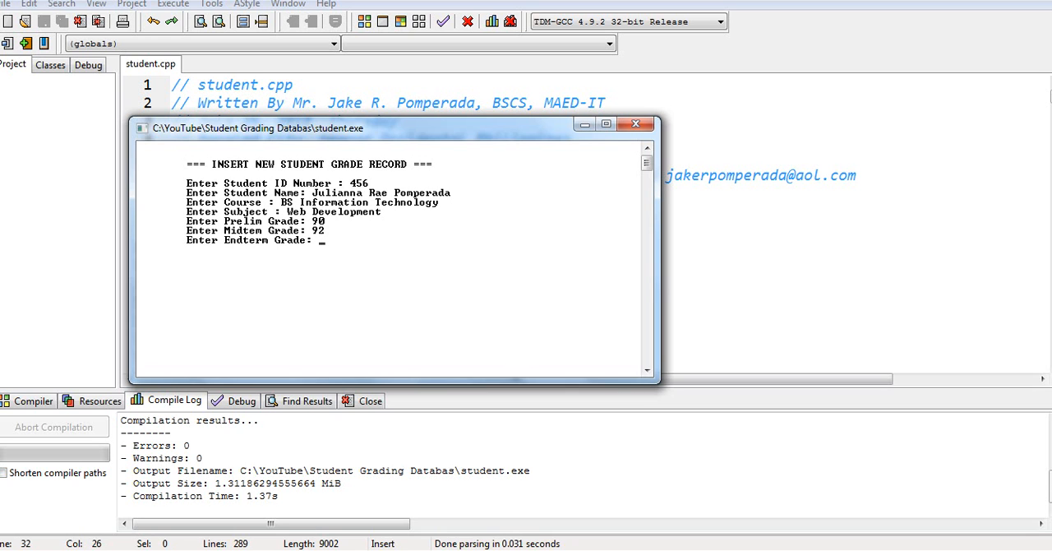
pyautogui.write('75')
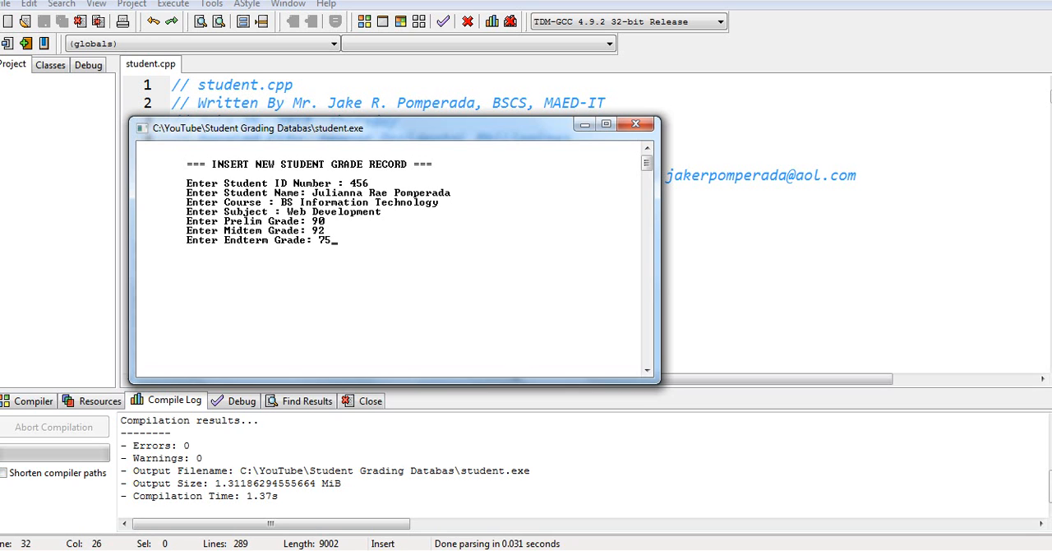
pyautogui.press('enter')
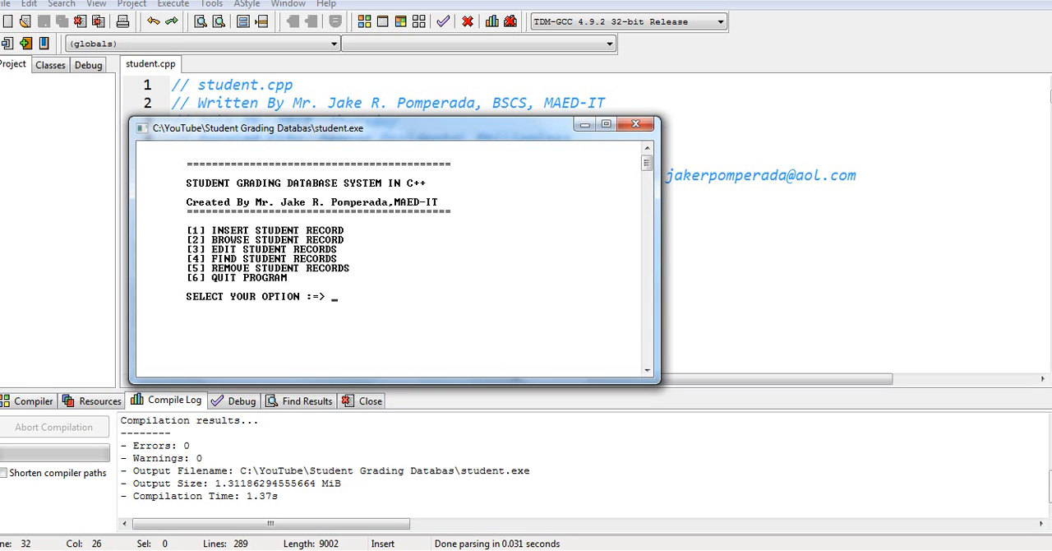
pyautogui.write('2')
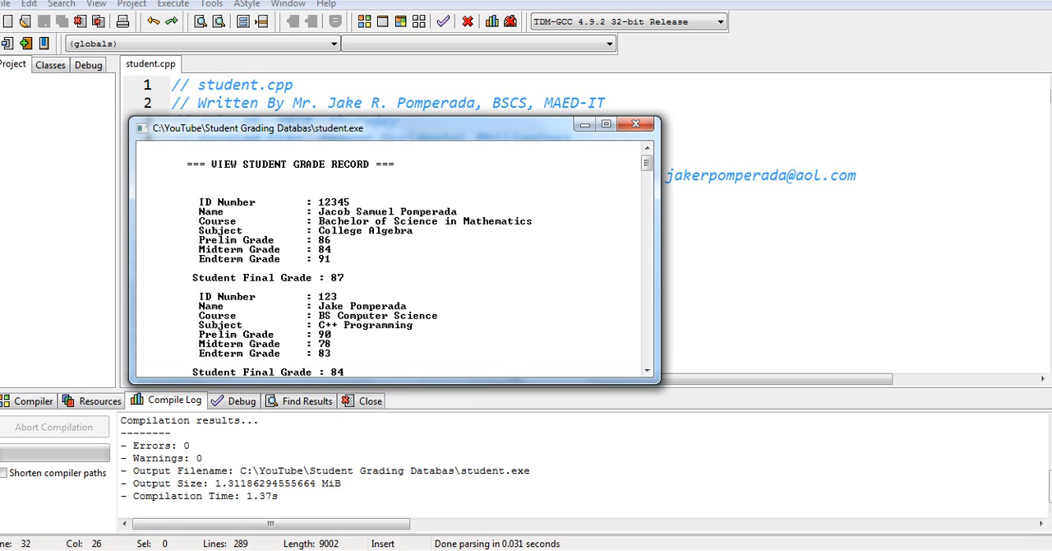
pyautogui.scroll(-3)
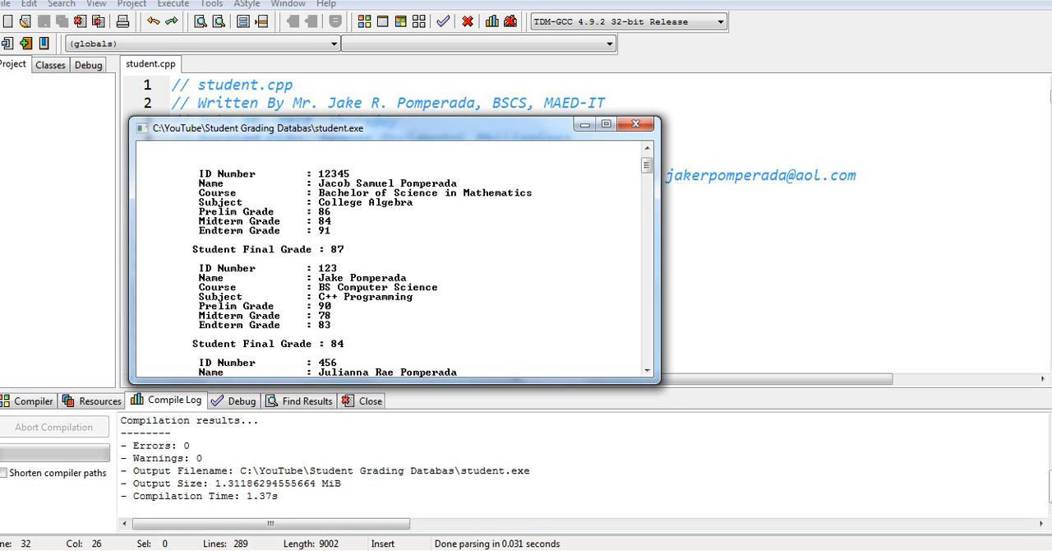
pyautogui.scroll(-3)
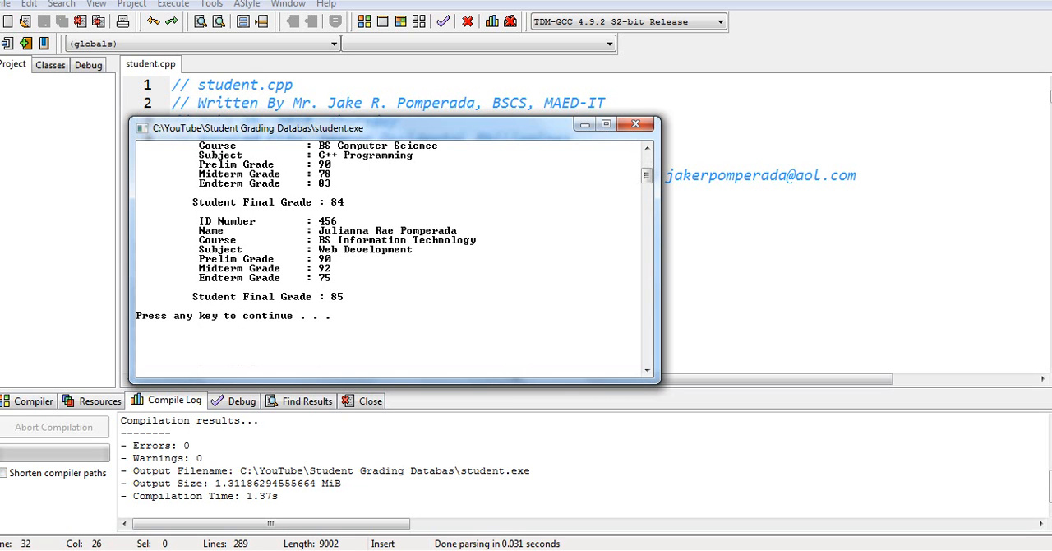
pyautogui.press('enter')
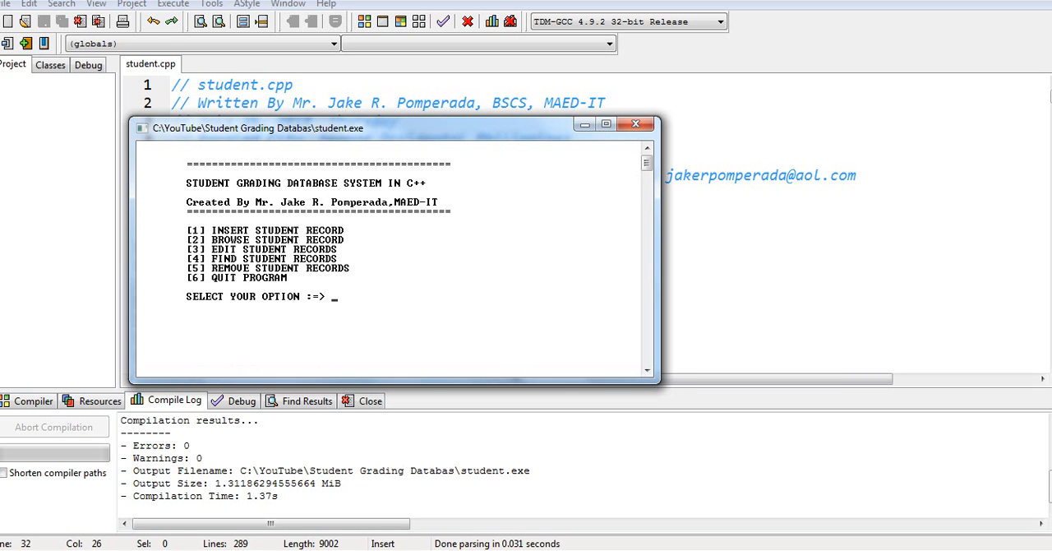
pyautogui.write('3')
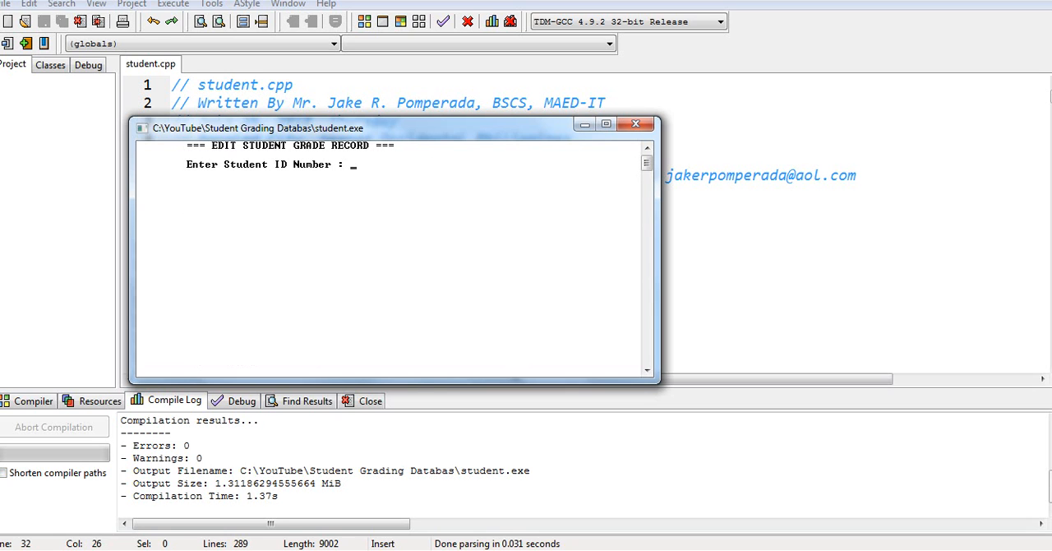
pyautogui.write('12345')
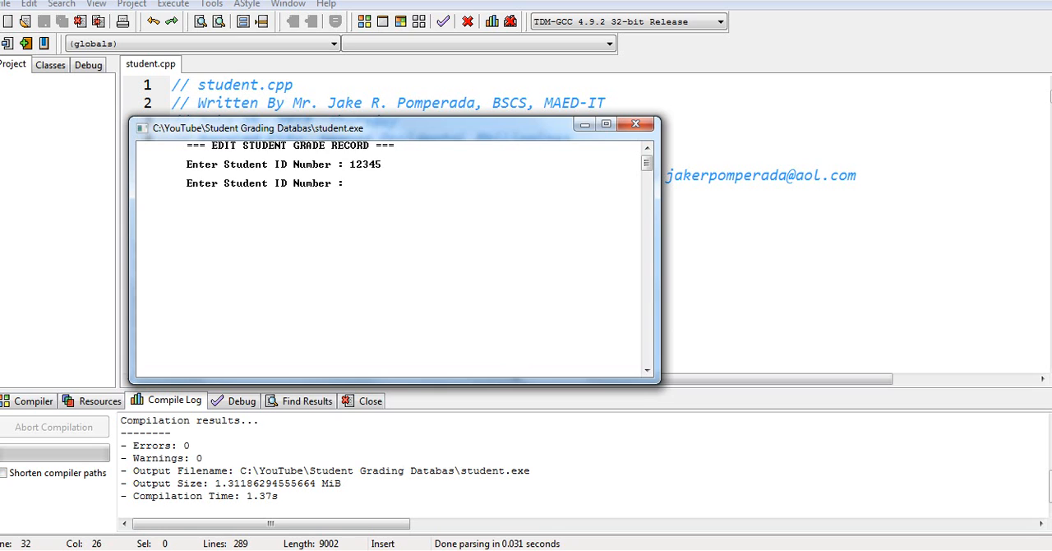
pyautogui.write('12345')
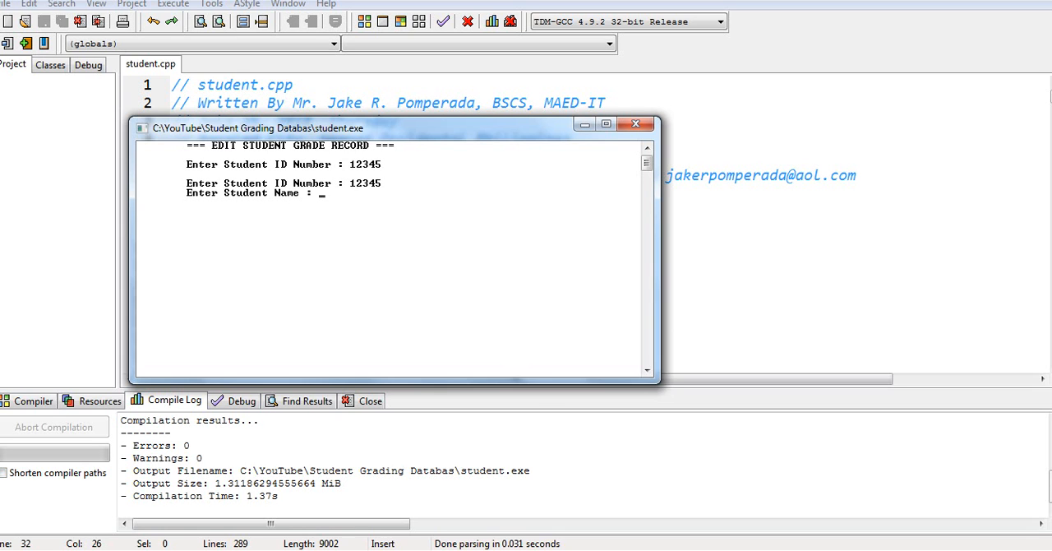
pyautogui.write('Joy Tan')
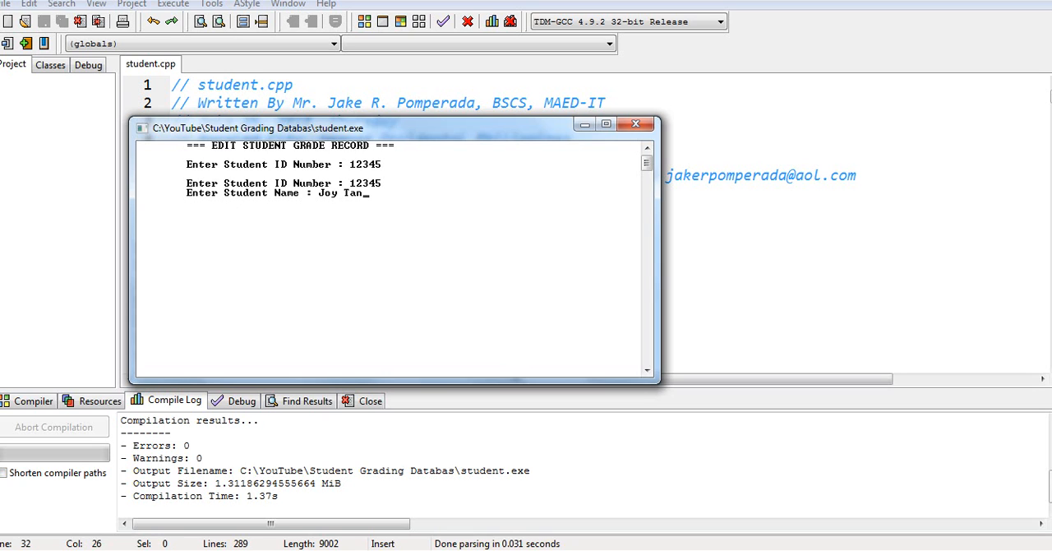
pyautogui.write('BS Management')
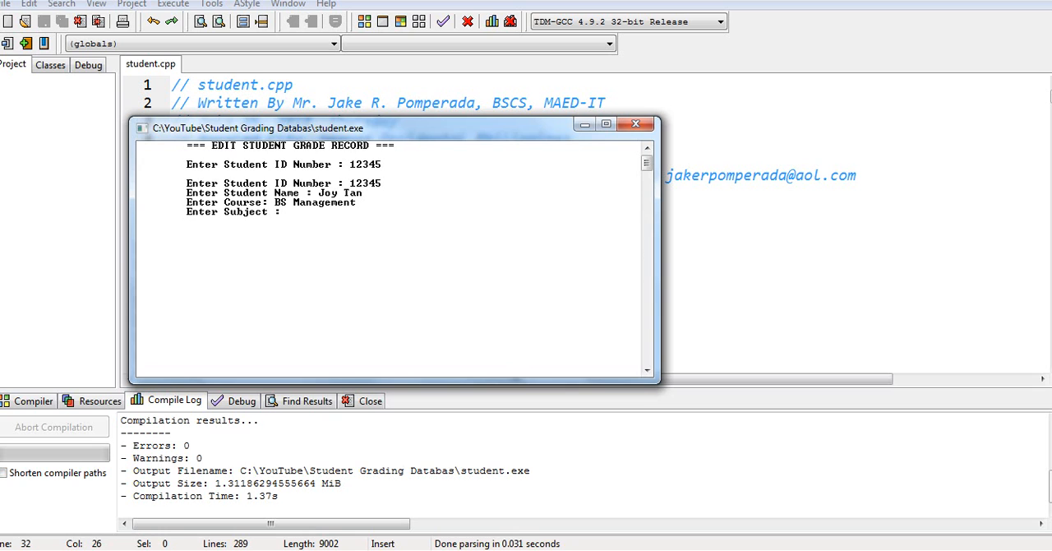
pyautogui.write('Manageme')
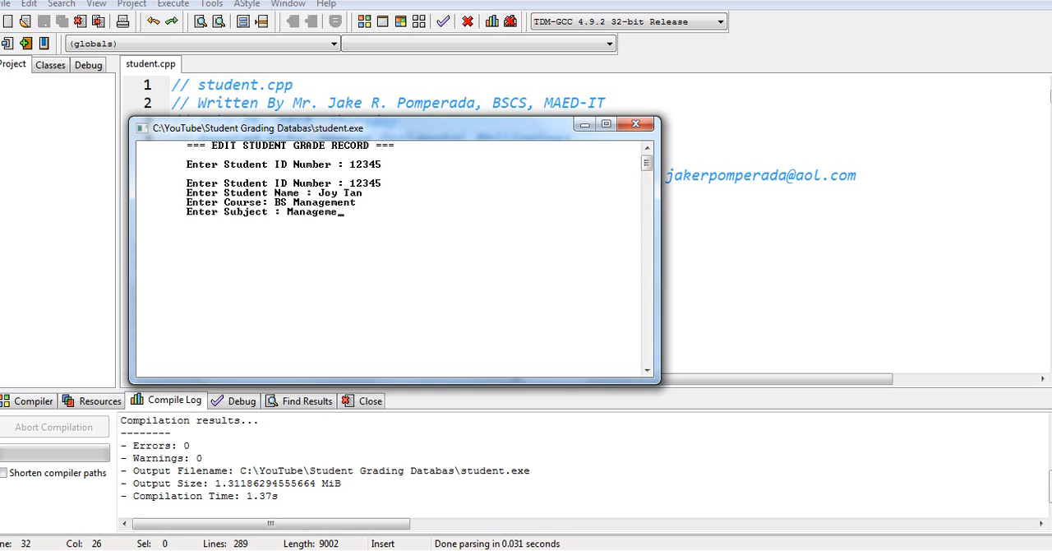
pyautogui.write('90')
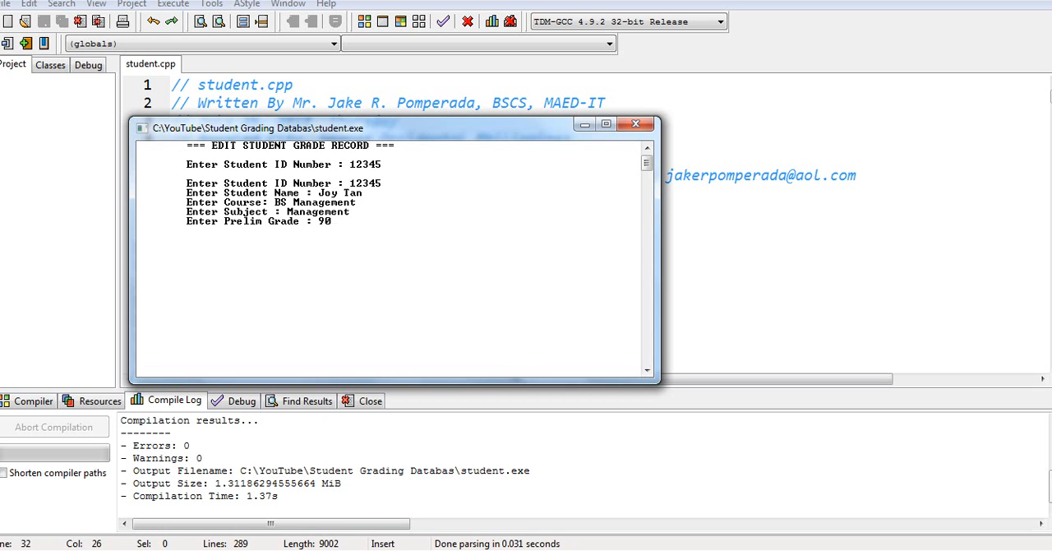
pyautogui.write('90')
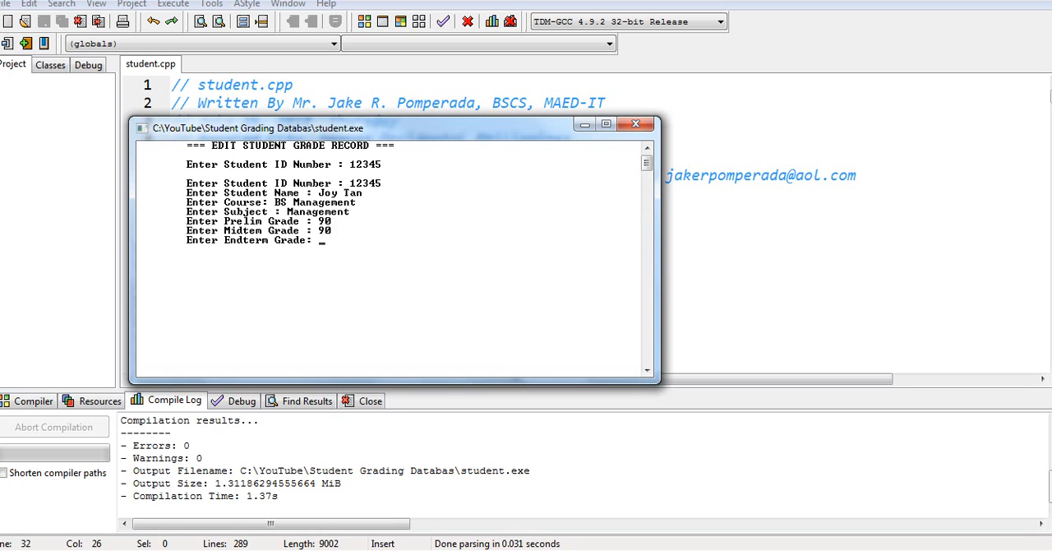
pyautogui.write('67')
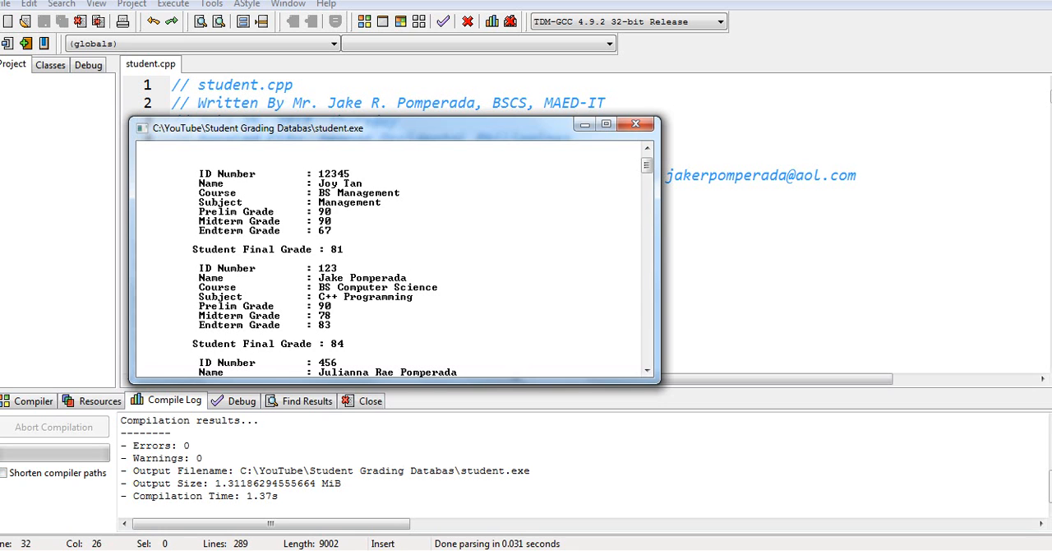
# - Scroll through the three listed records, then go to the Find Student Records screen
pyautogui.scroll(-3)
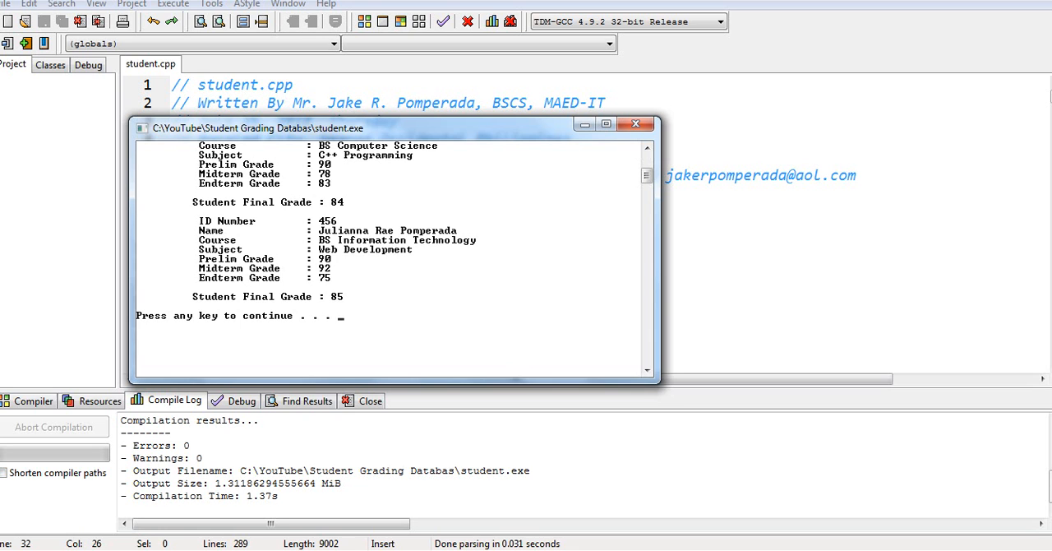
pyautogui.press('enter')
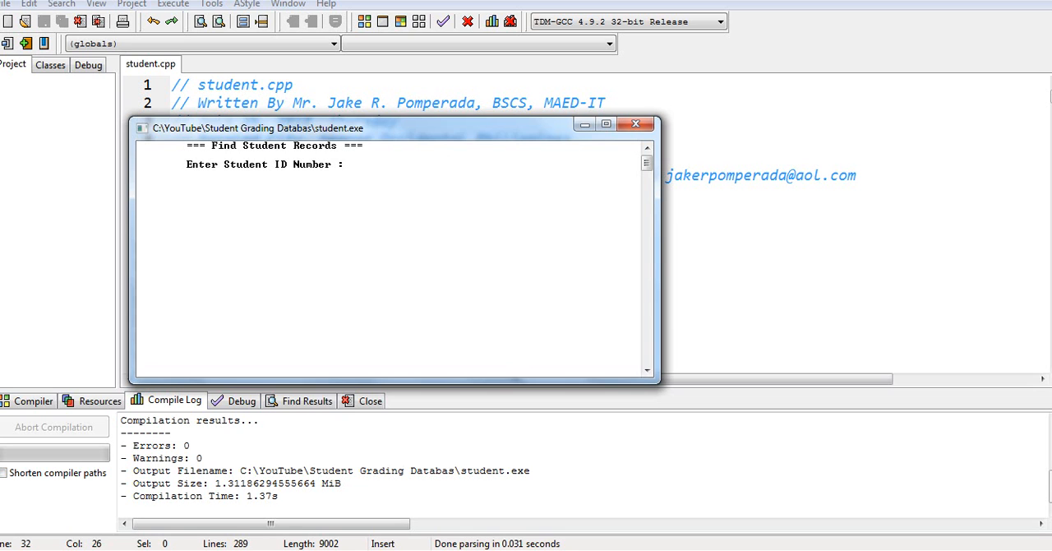
# - Search for student IDs 123 and 456, answering Y to search again
pyautogui.write('123')
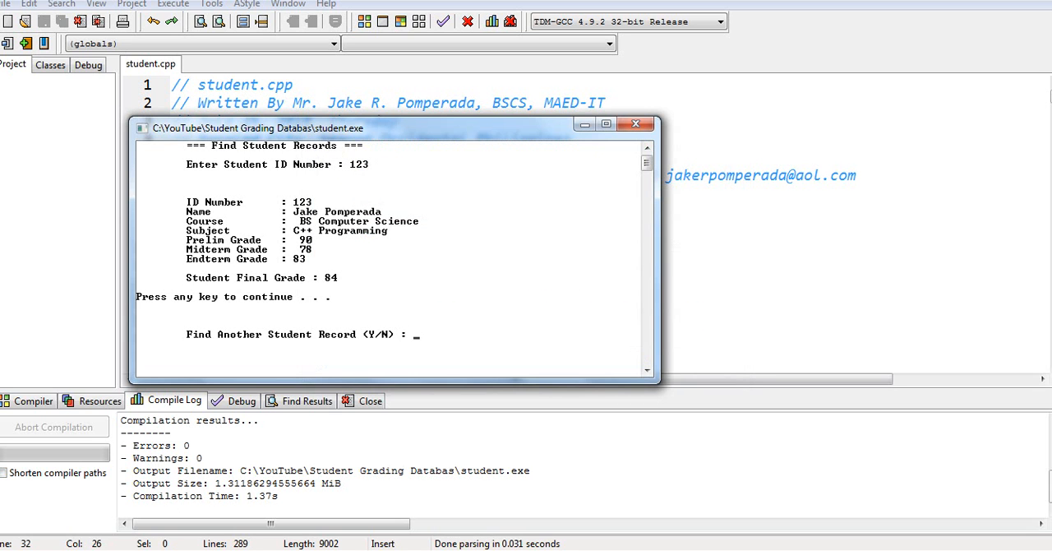
pyautogui.write('Y')
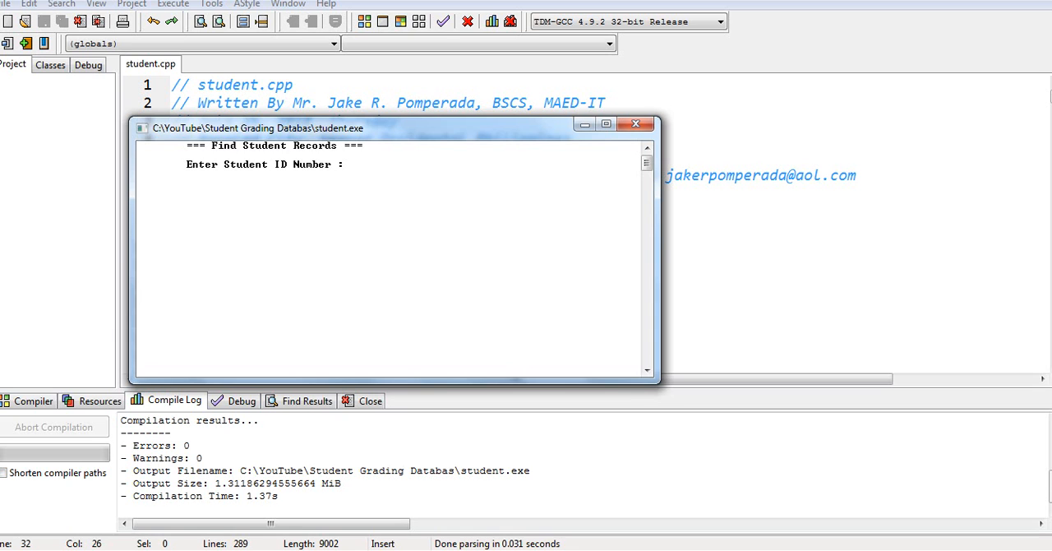
pyautogui.write('456')
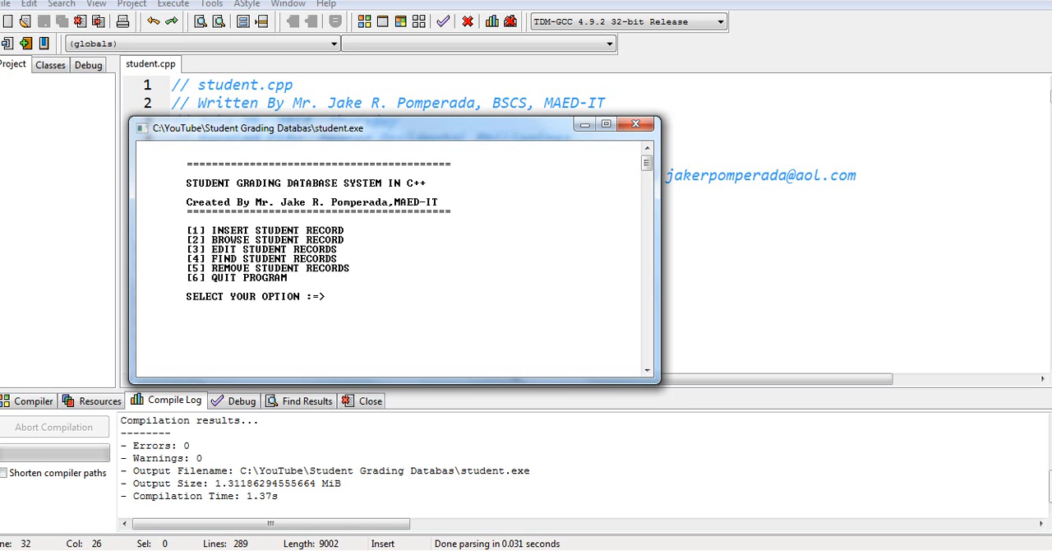
# - Remove the record with ID 12345 using option 5 and return to the menu
pyautogui.write('5')
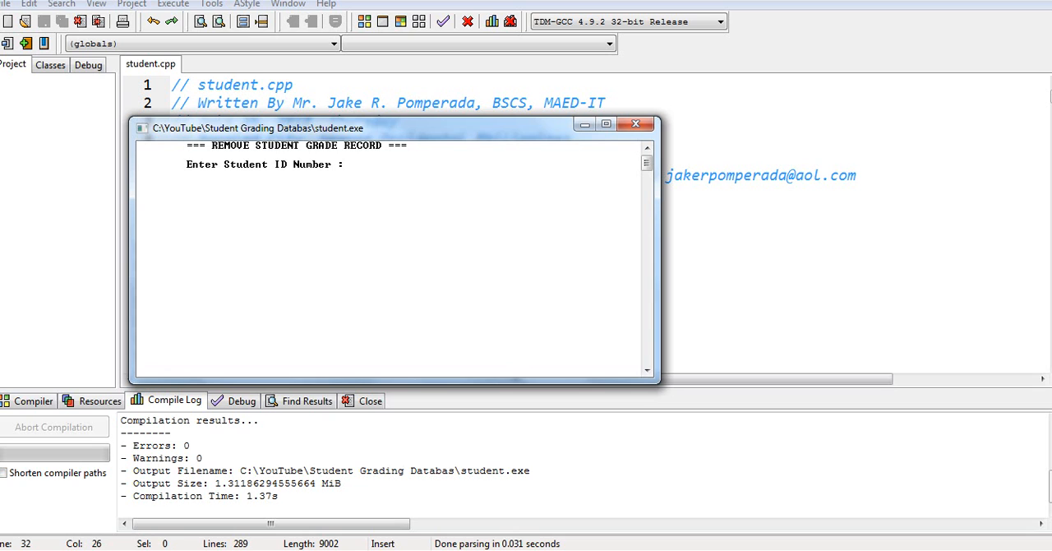
pyautogui.write('12345')
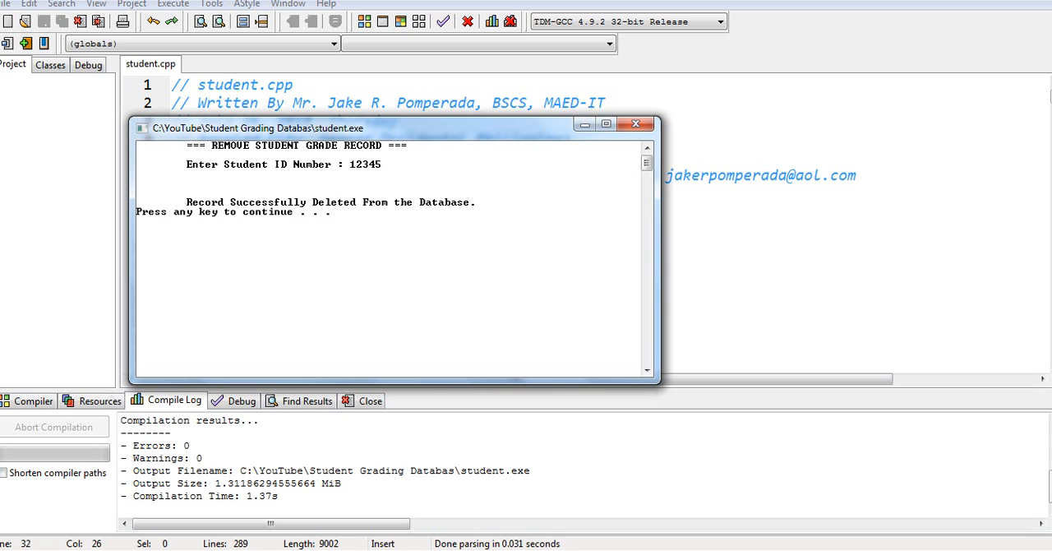
pyautogui.press('enter')
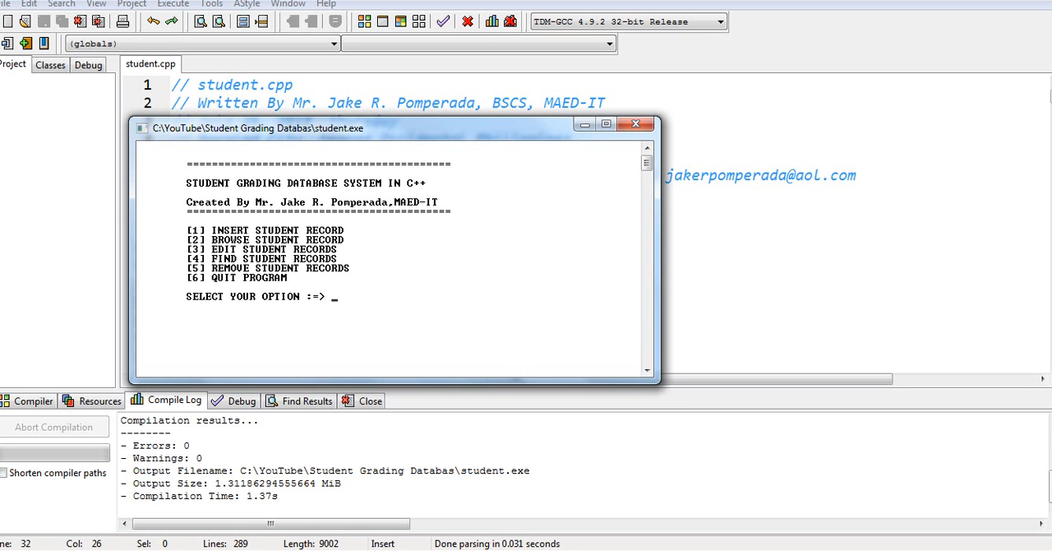
# - Quit the grading program with option 6 and close its console window
pyautogui.write('6')
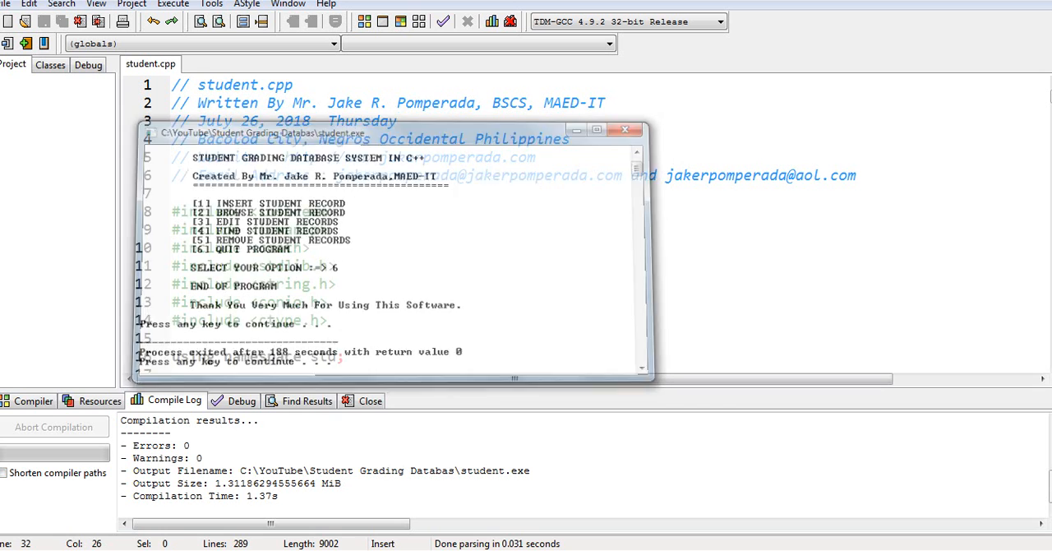
pyautogui.click(625, 129)
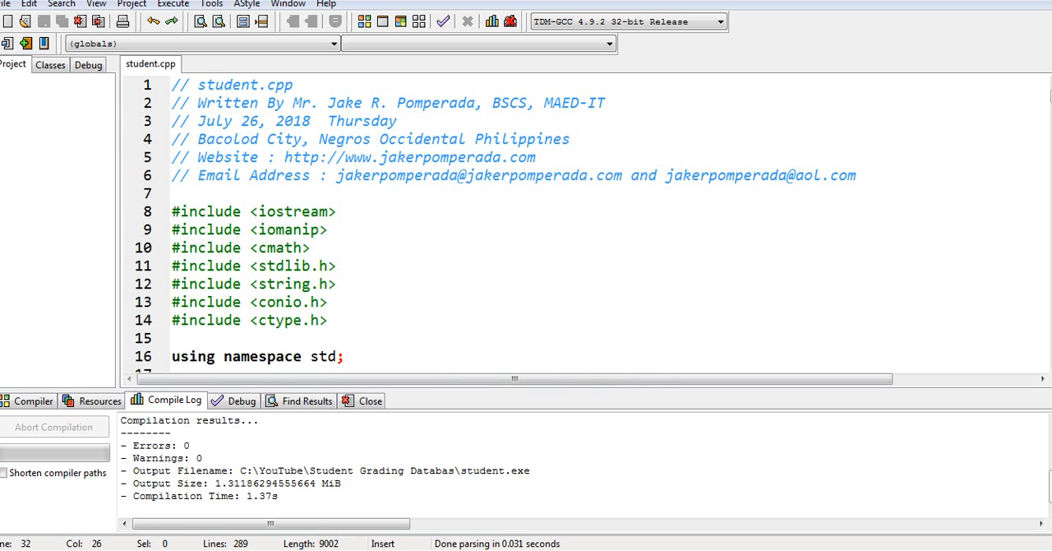
pyautogui.scroll(-3)
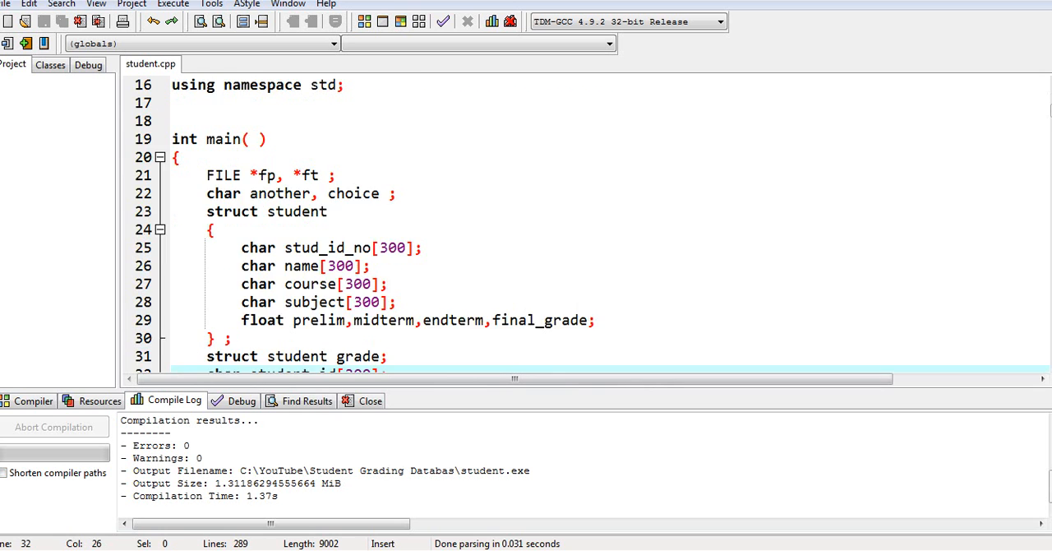
pyautogui.scroll(-3)
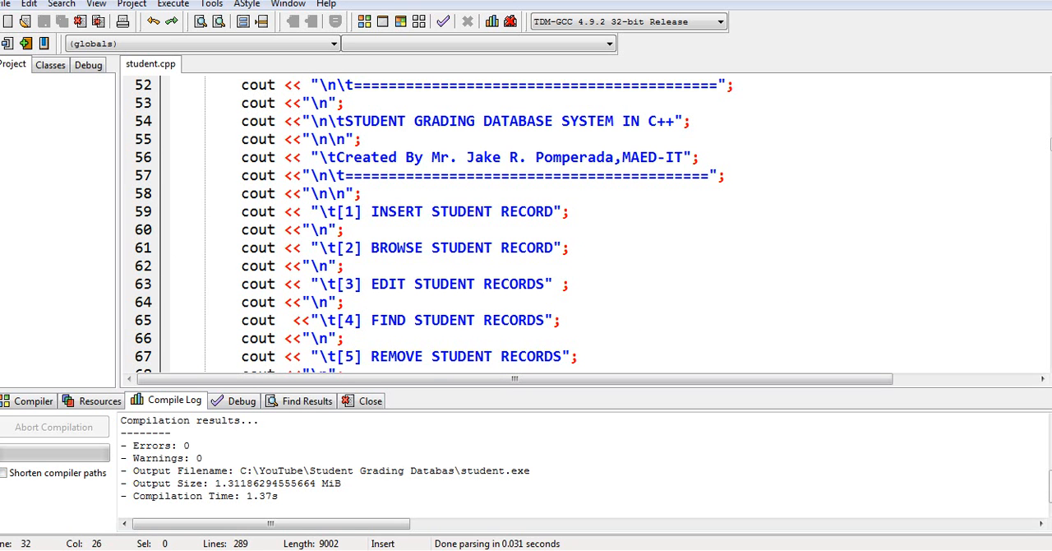
pyautogui.scroll(-3)
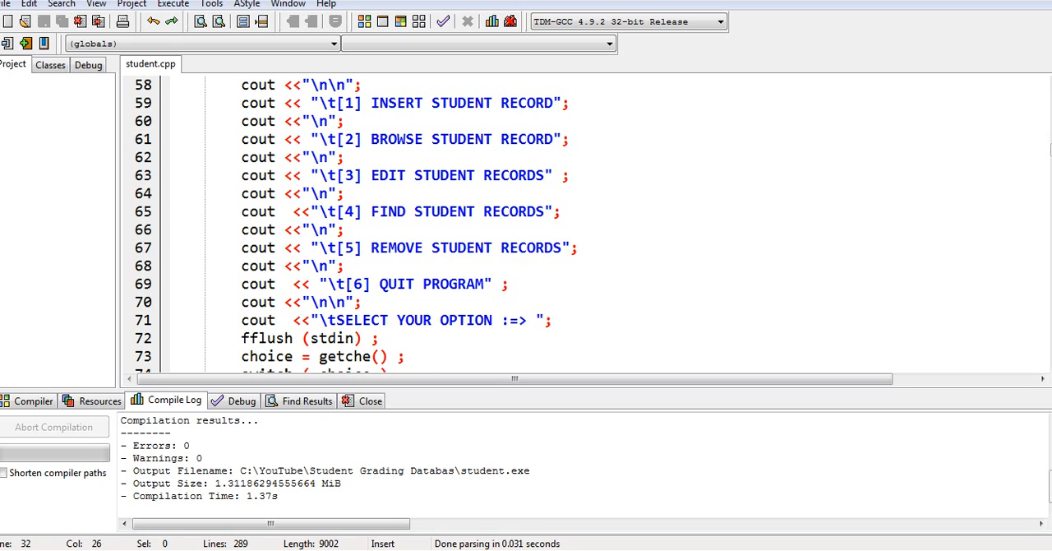
pyautogui.scroll(-3)
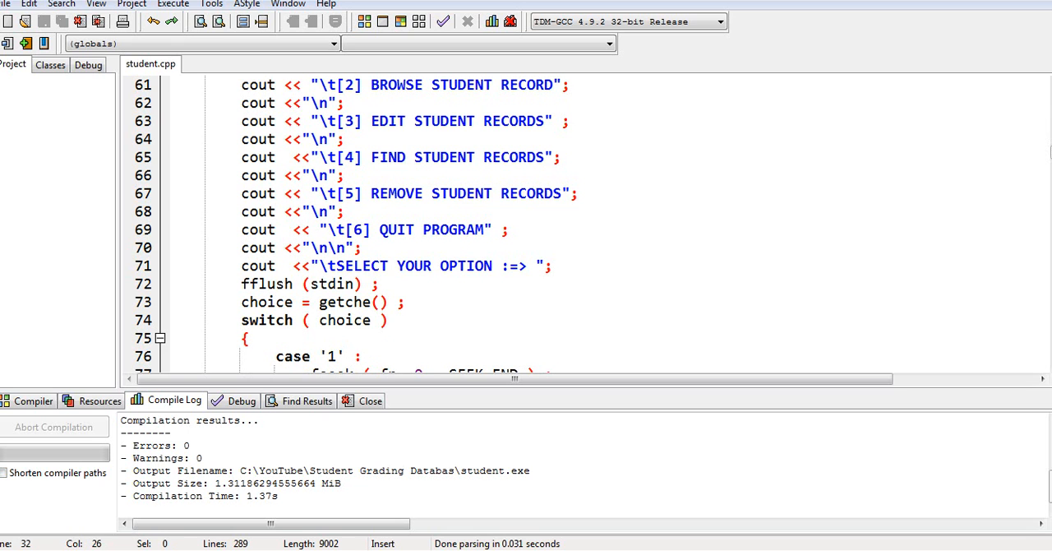
pyautogui.scroll(-3)
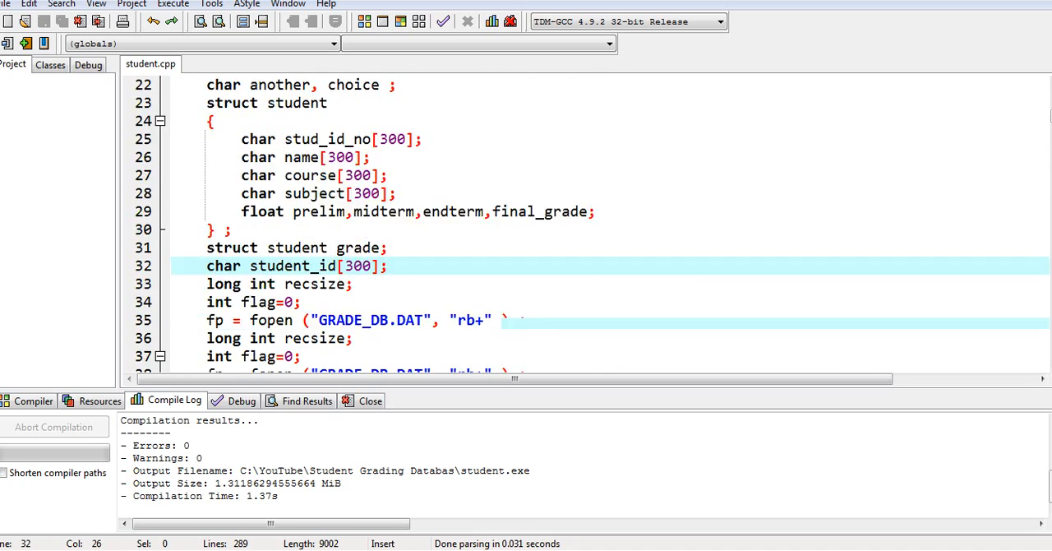
pyautogui.scroll(-3)
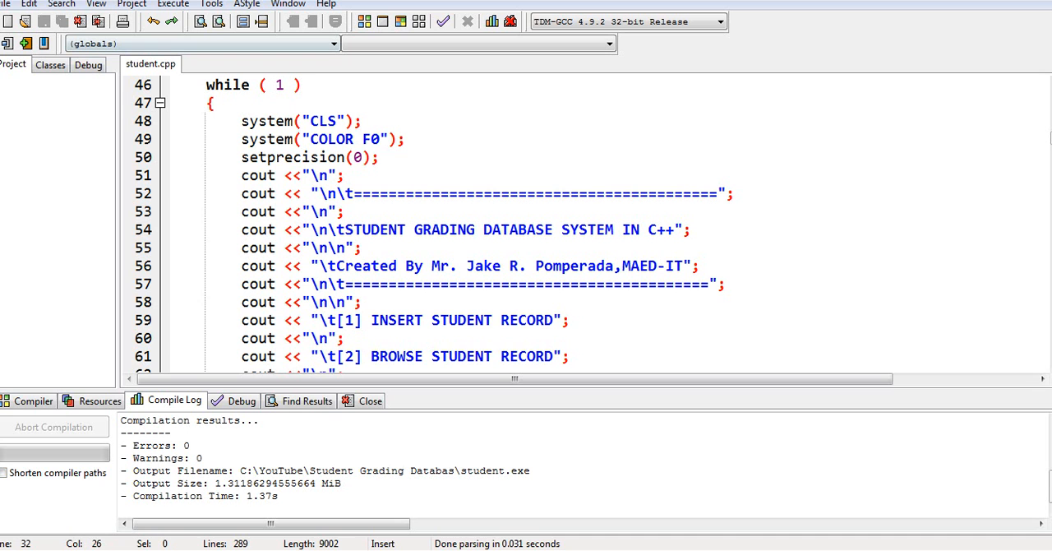
pyautogui.click(212, 4)
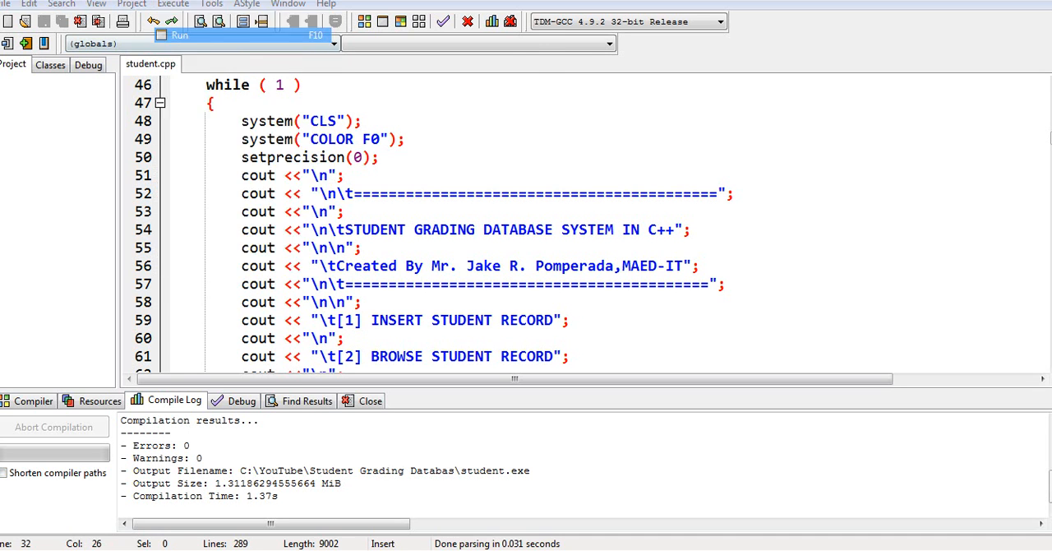
# - Rerun the compiled program, shift its console window slightly, and quit with option 6
pyautogui.click(179, 34)
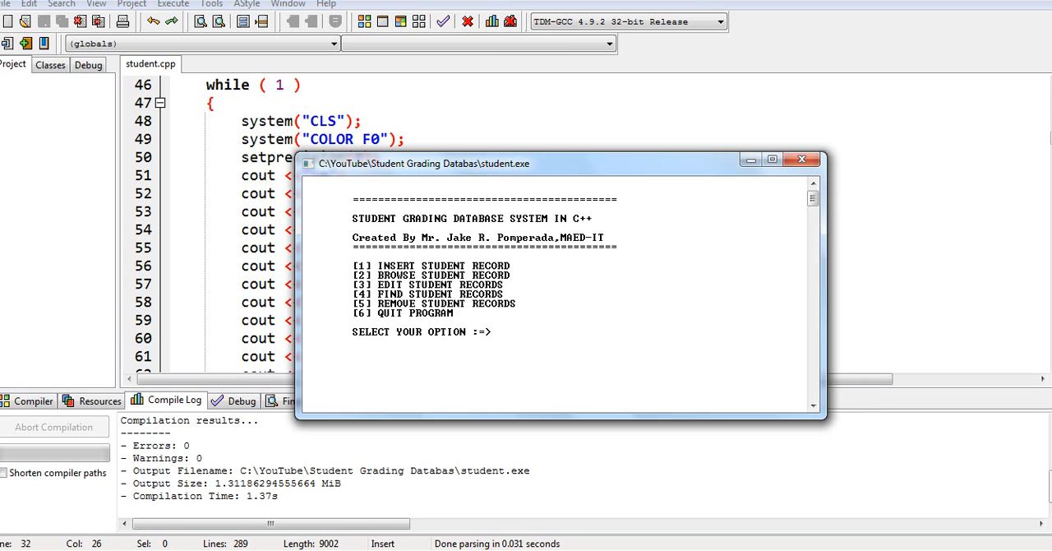
pyautogui.moveTo(418, 162); pyautogui.dragTo(399, 148)
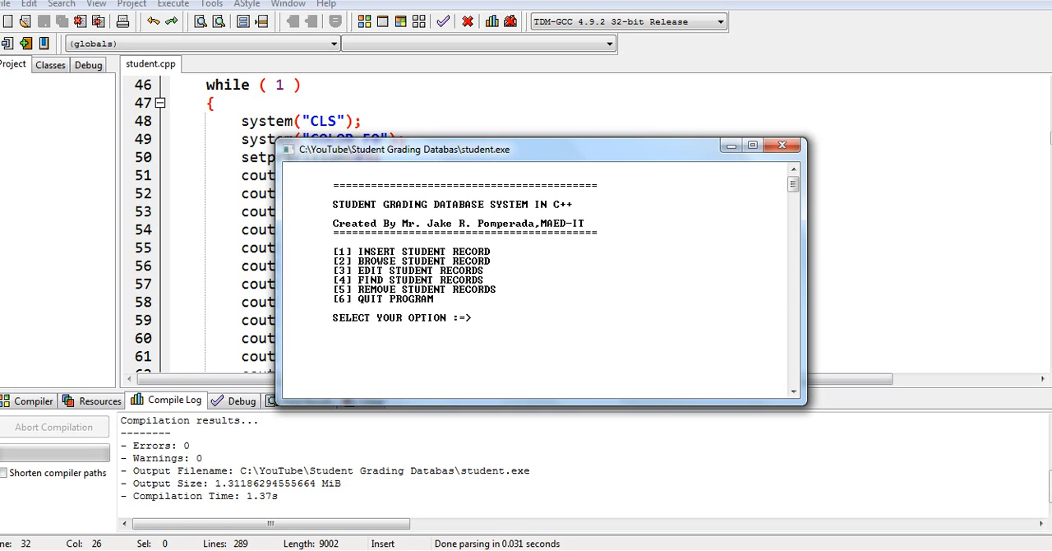
pyautogui.write('6')
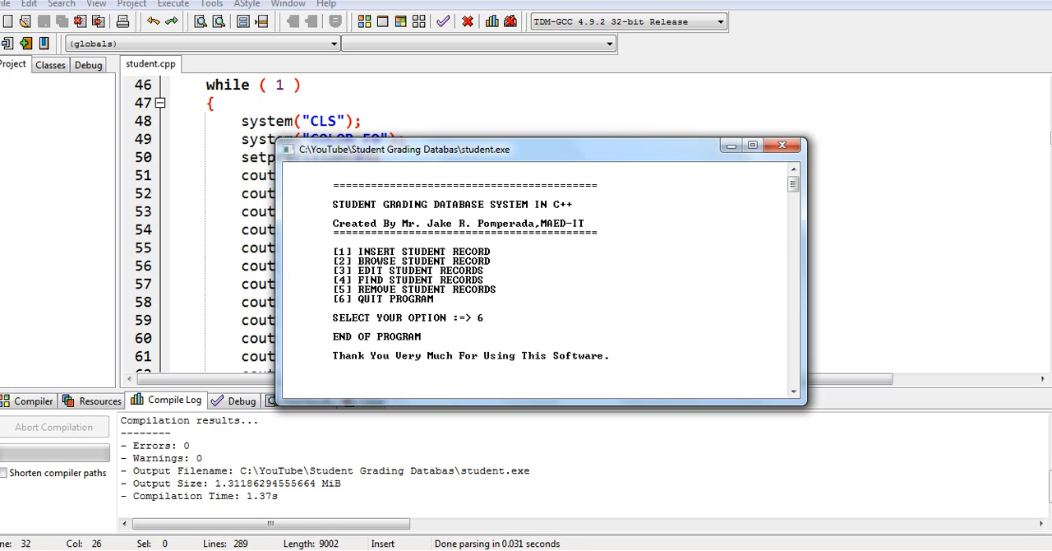